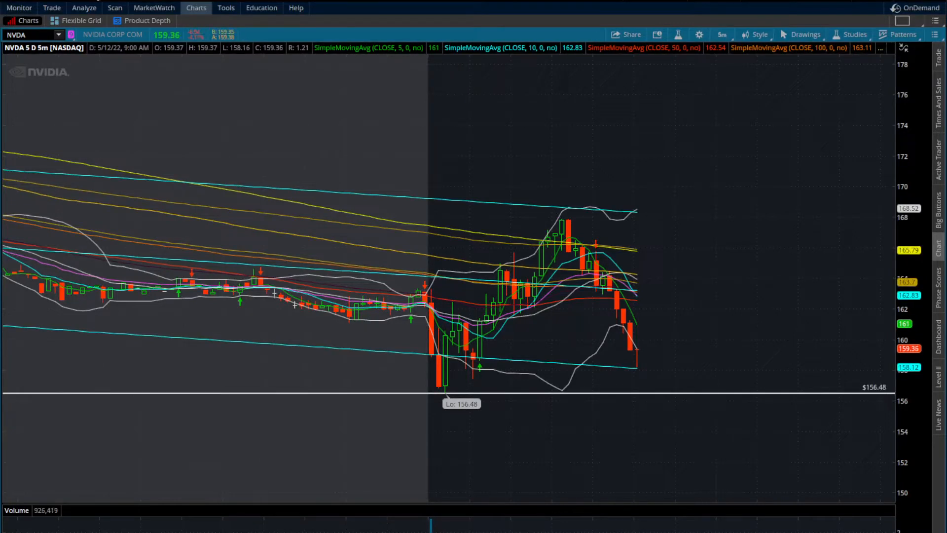
mouse_move(554, 373)
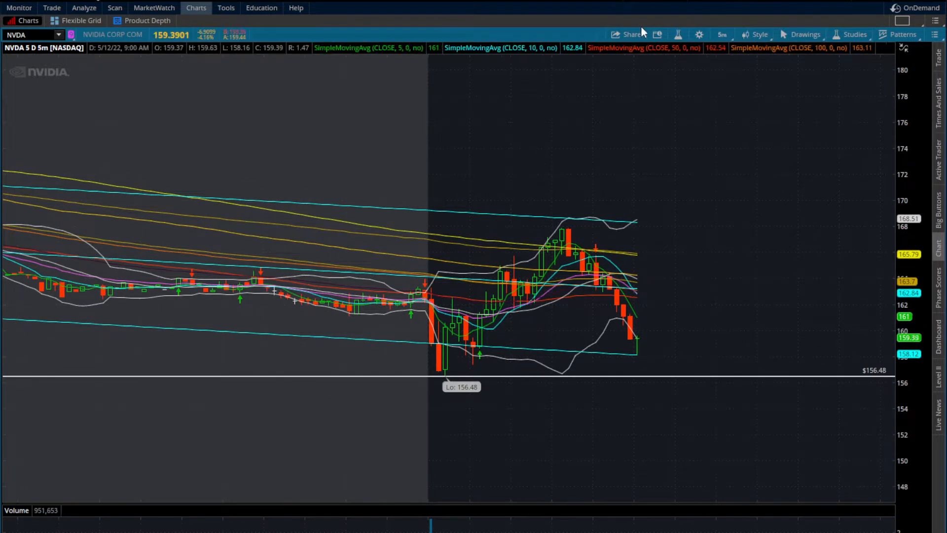
Load QQQ and set its chart to the 3 Y : W weekly timeframe.
type("QQQ")
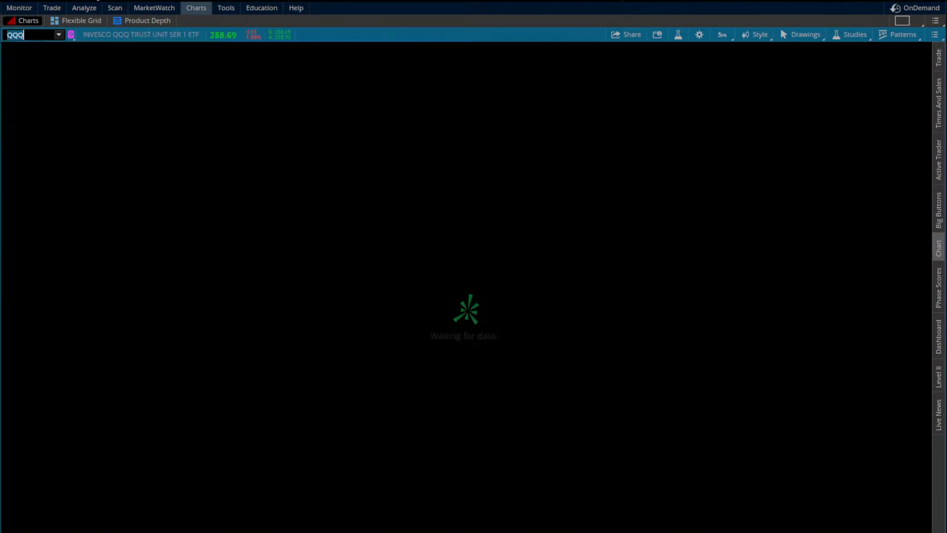
left_click(721, 35)
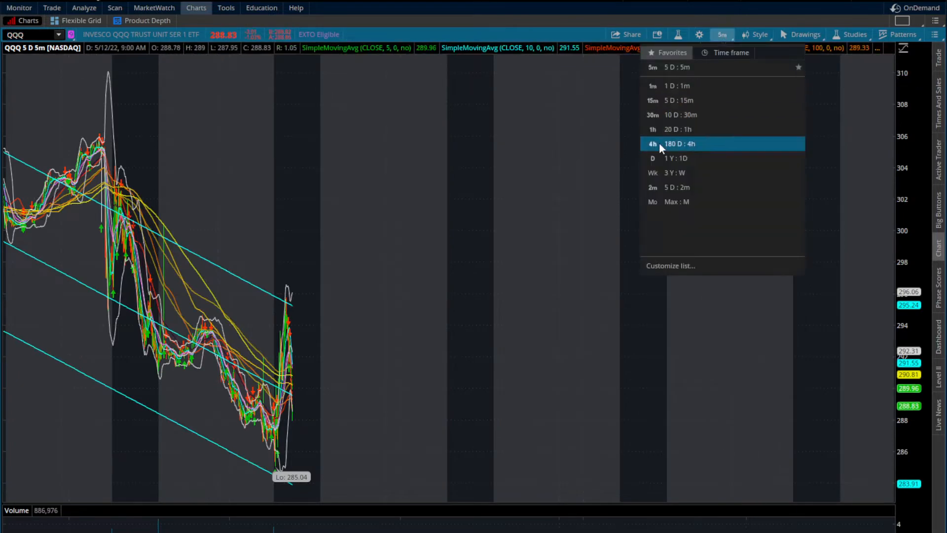
left_click(676, 158)
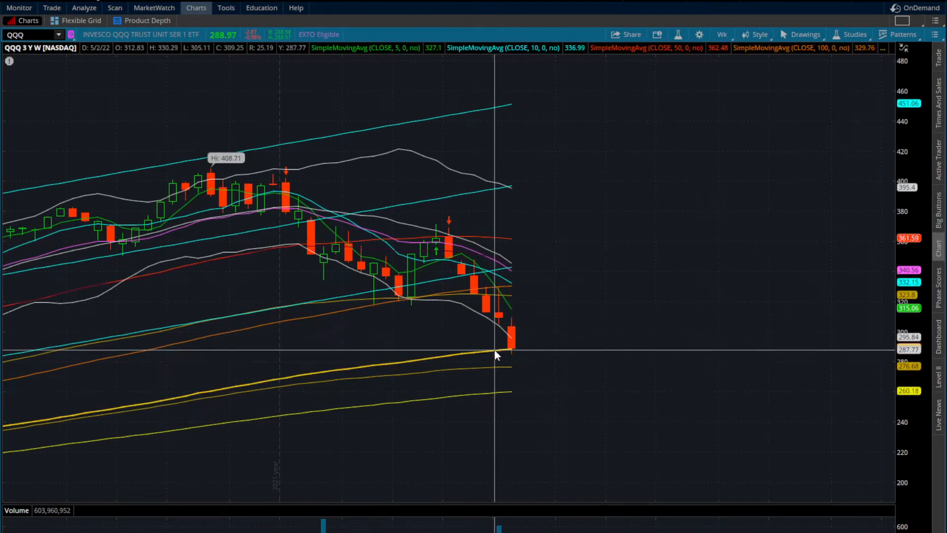
right_click(495, 354)
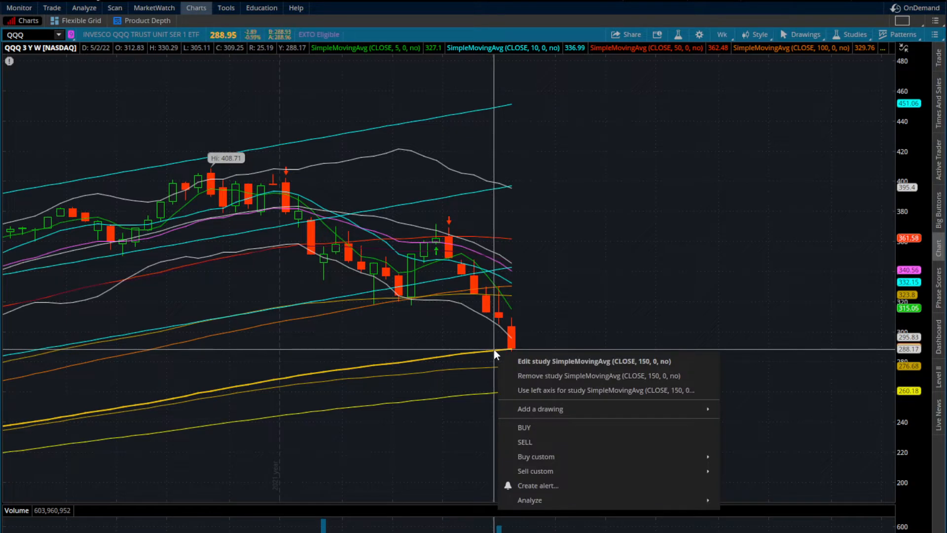
mouse_move(669, 282)
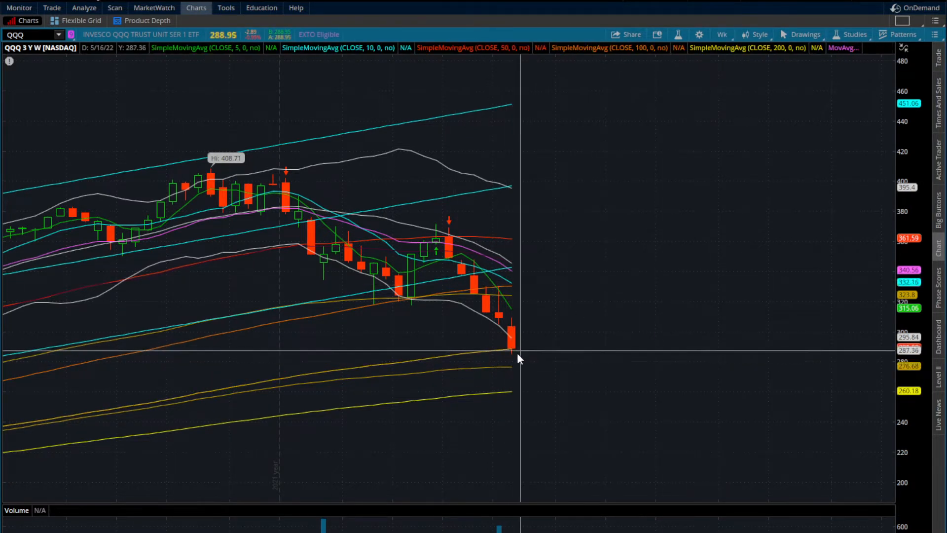
mouse_move(521, 355)
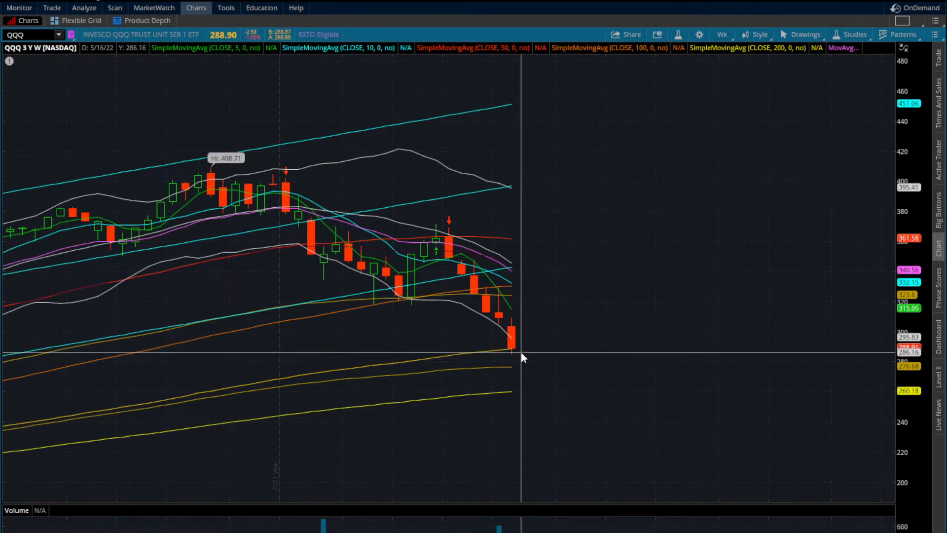
mouse_move(489, 347)
type("NVDA")
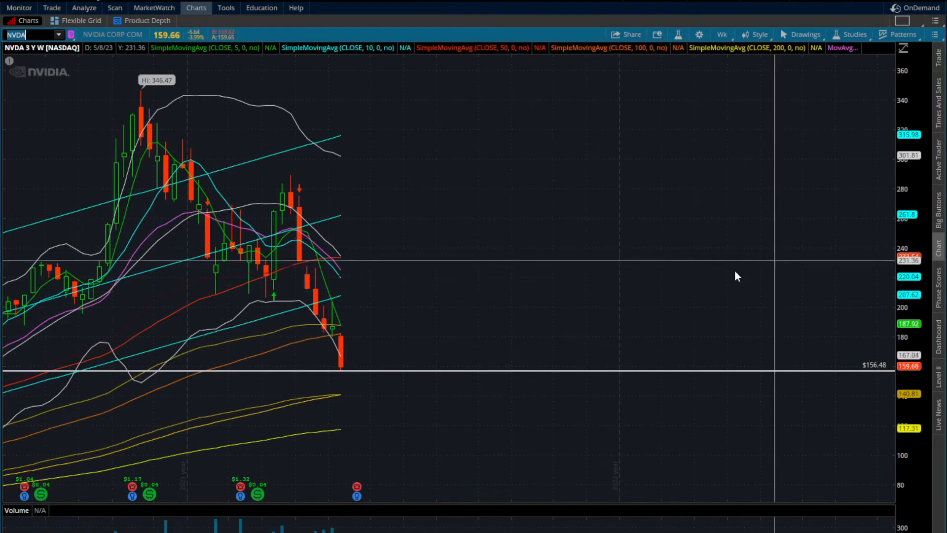
Set the NVDA chart to the 5 D : 5m timeframe from Favorites.
left_click(722, 35)
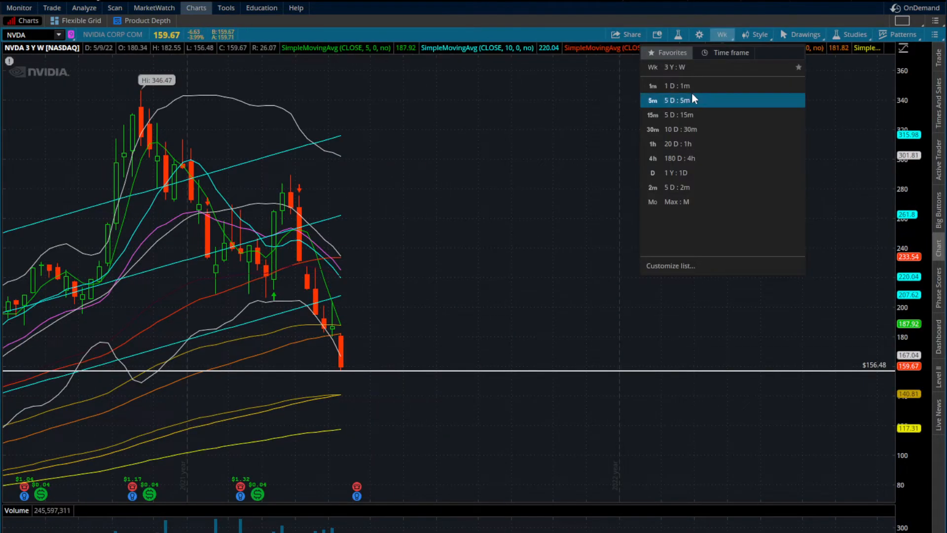
mouse_move(331, 377)
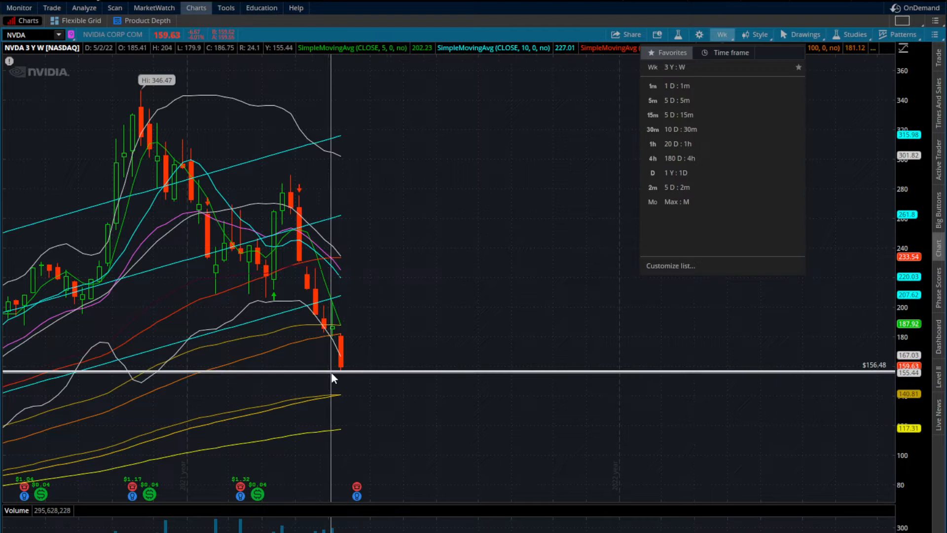
mouse_move(348, 398)
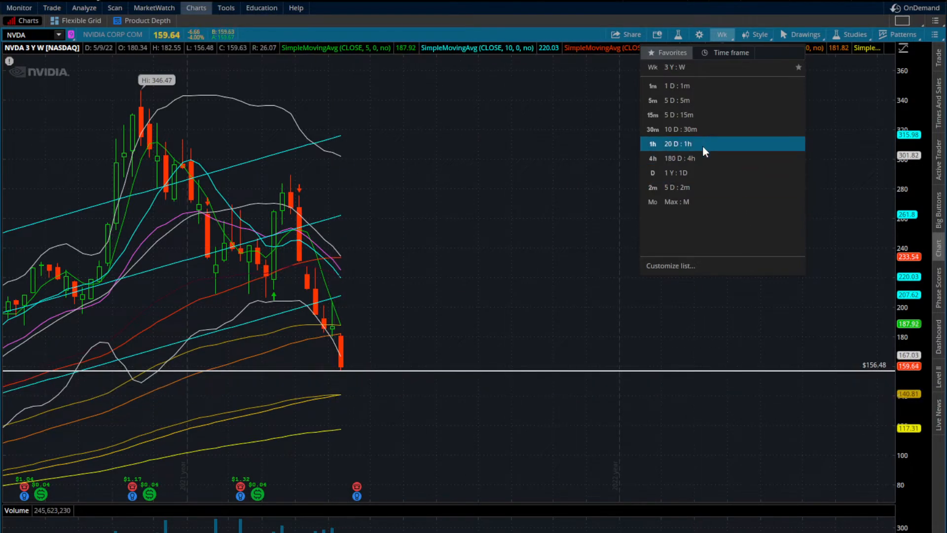
left_click(676, 100)
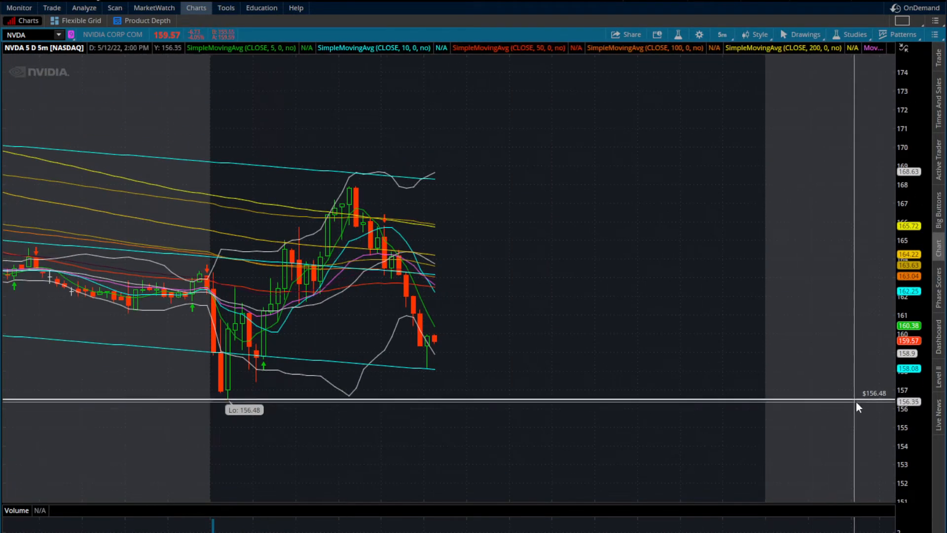
mouse_move(229, 401)
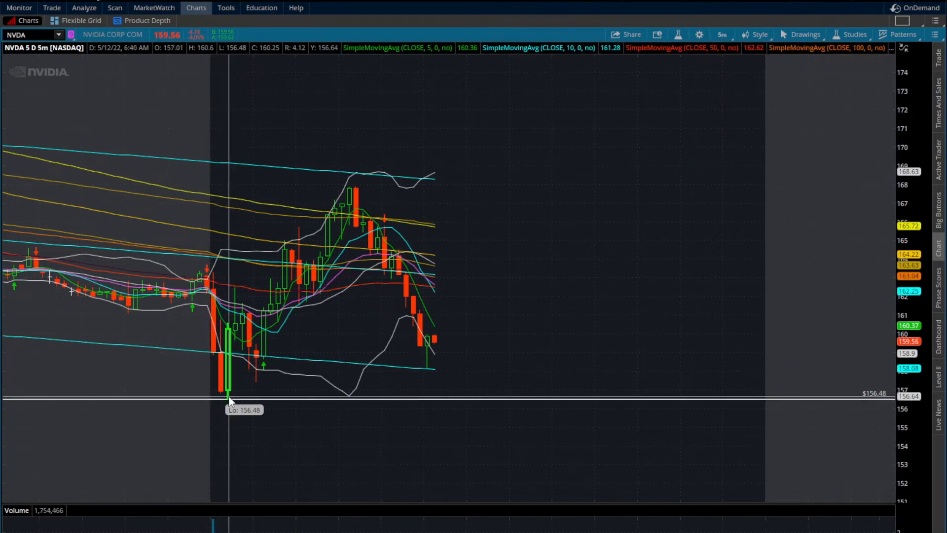
mouse_move(291, 409)
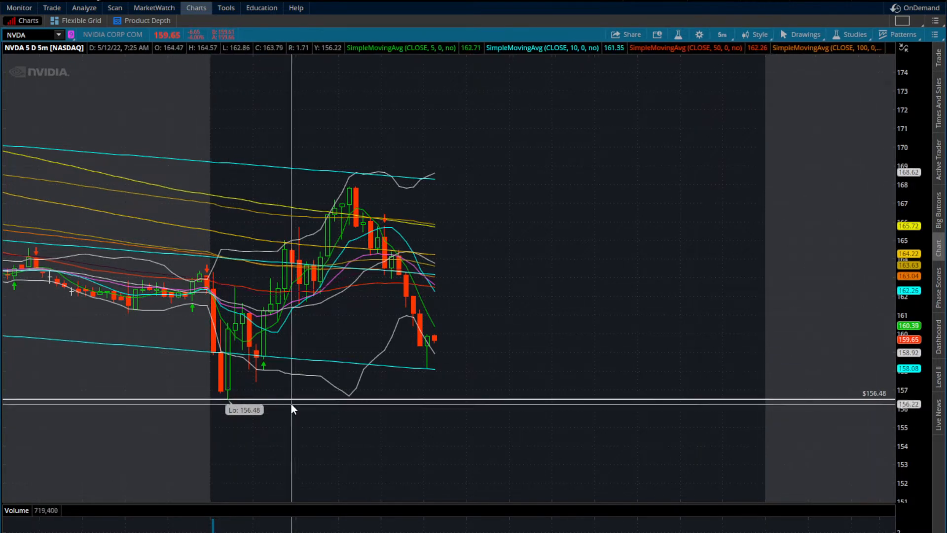
mouse_move(219, 361)
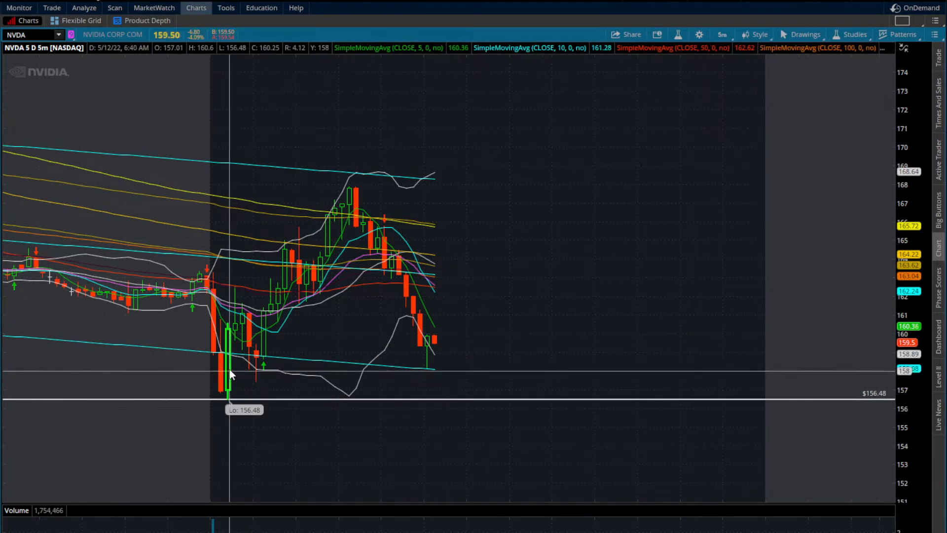
mouse_move(347, 211)
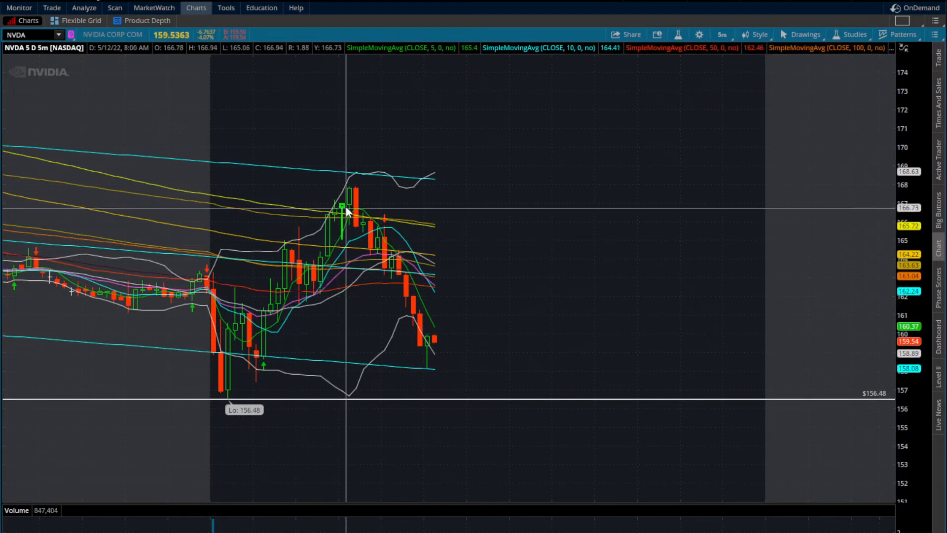
mouse_move(218, 296)
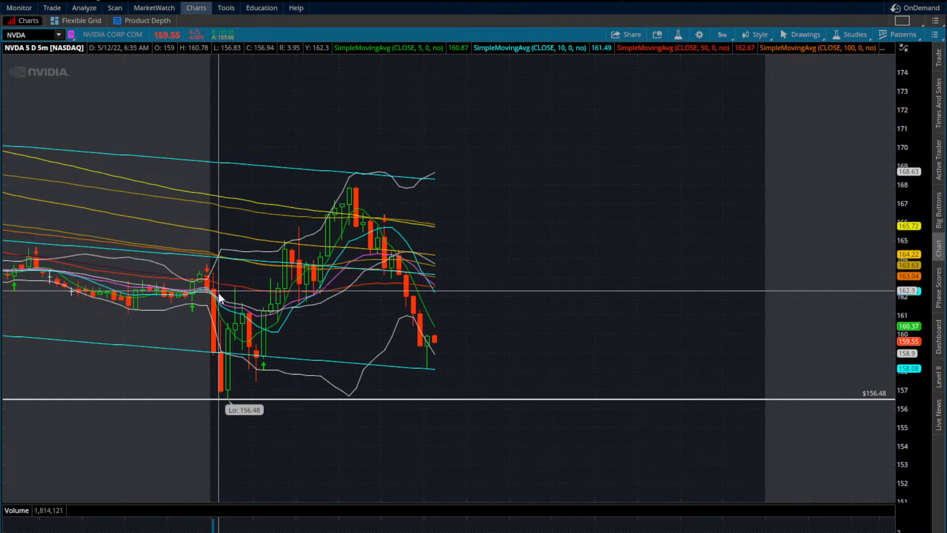
mouse_move(223, 361)
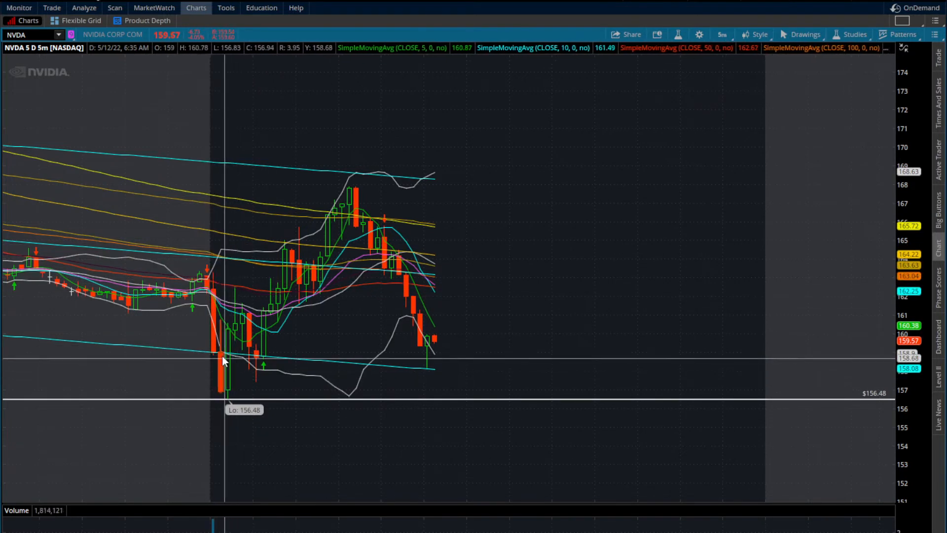
mouse_move(210, 349)
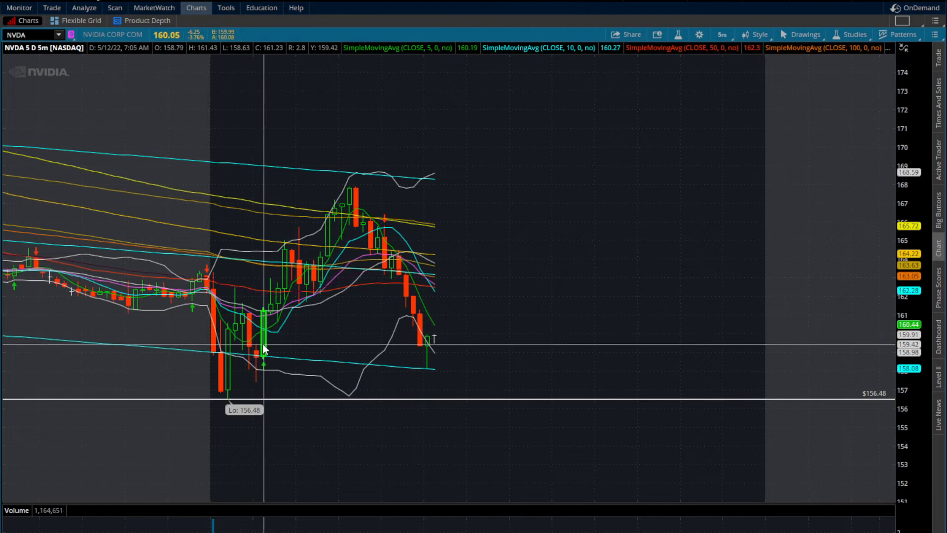
mouse_move(263, 314)
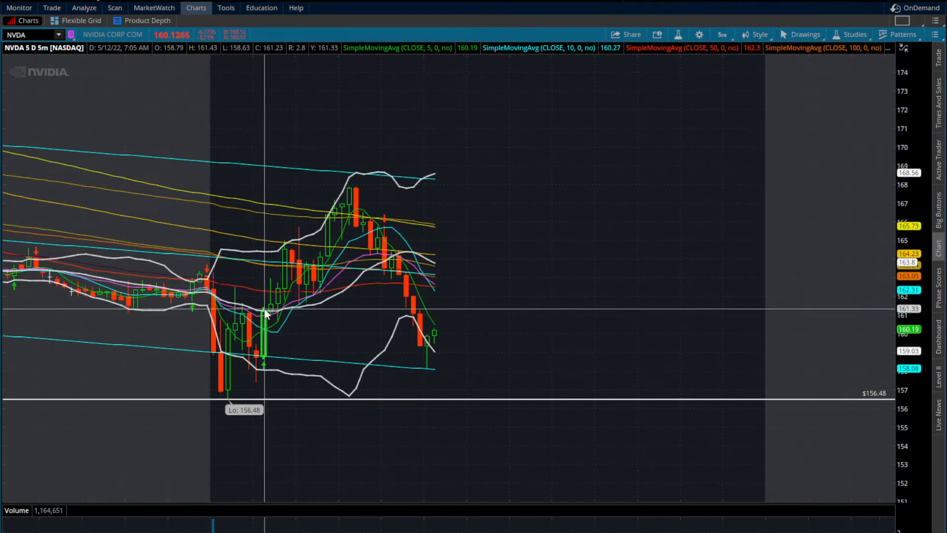
mouse_move(265, 301)
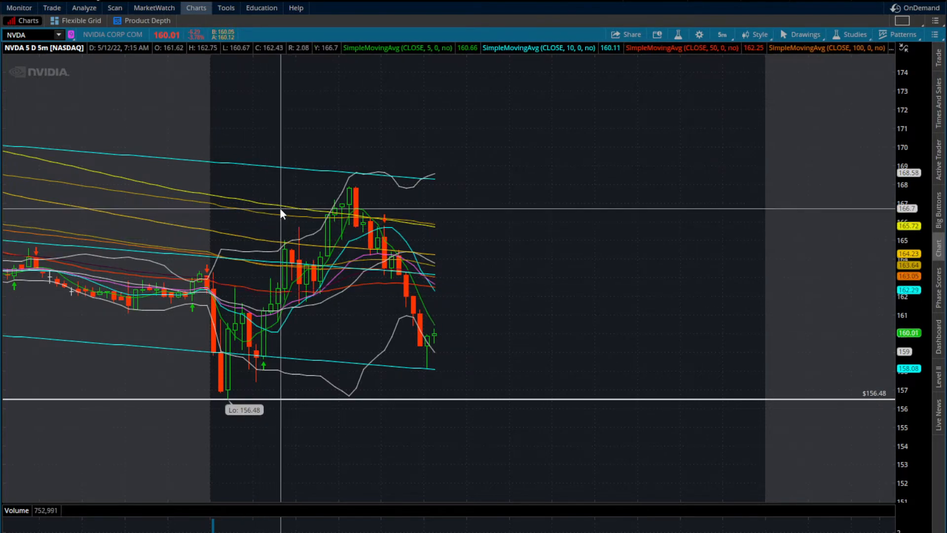
mouse_move(256, 317)
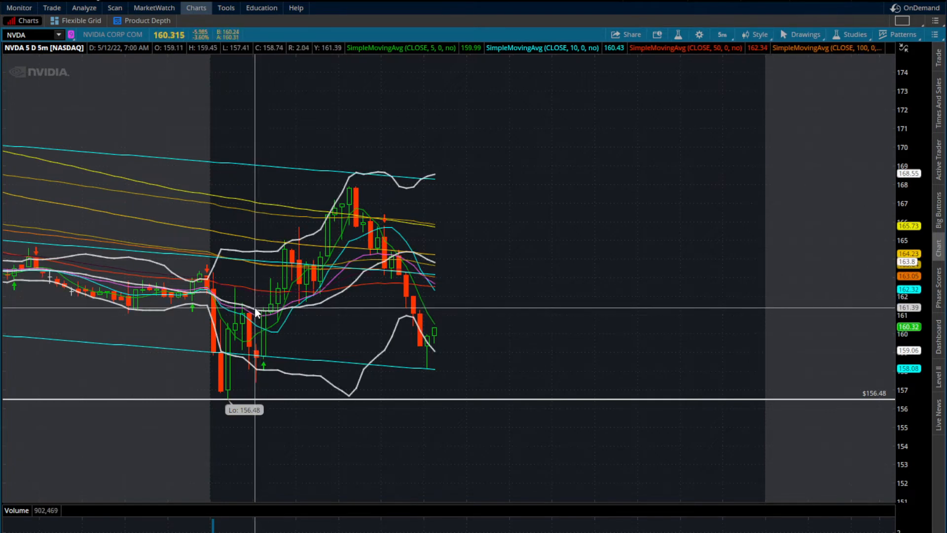
mouse_move(278, 325)
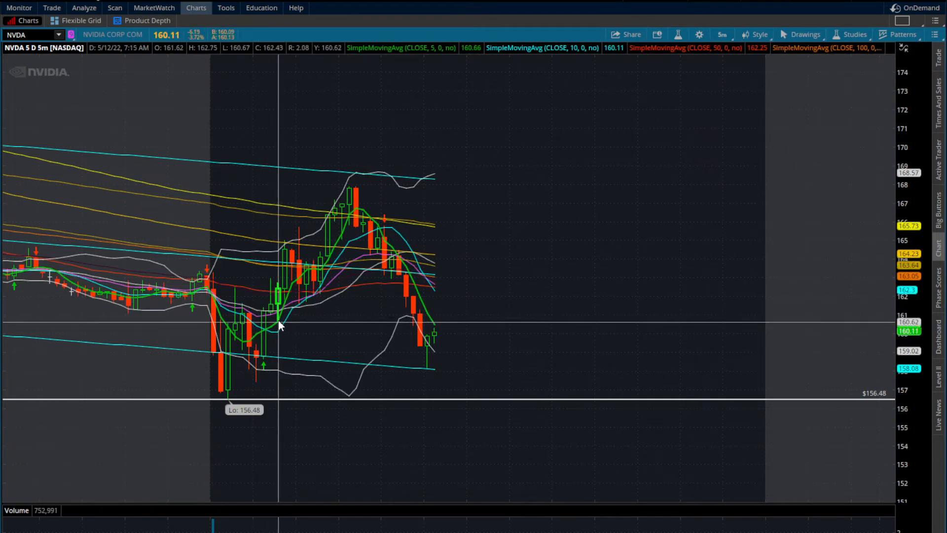
mouse_move(263, 312)
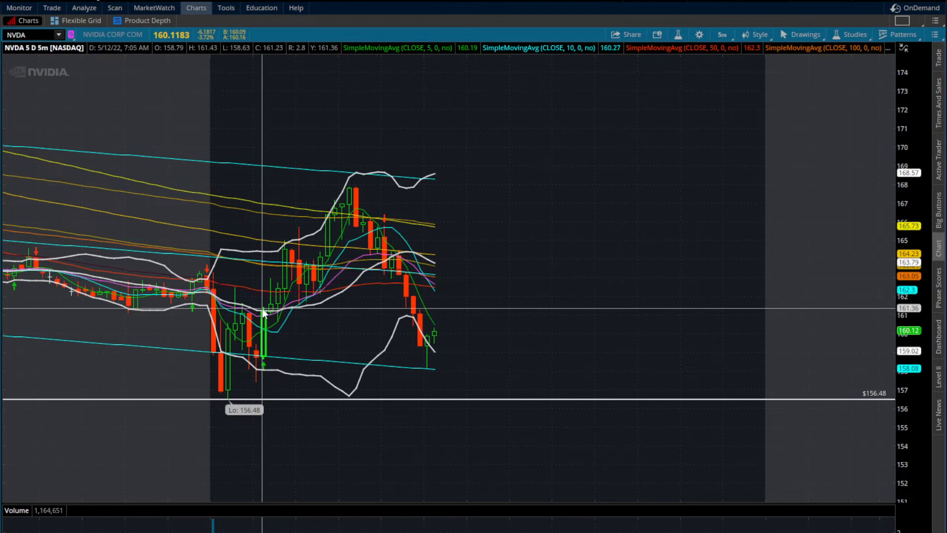
mouse_move(259, 312)
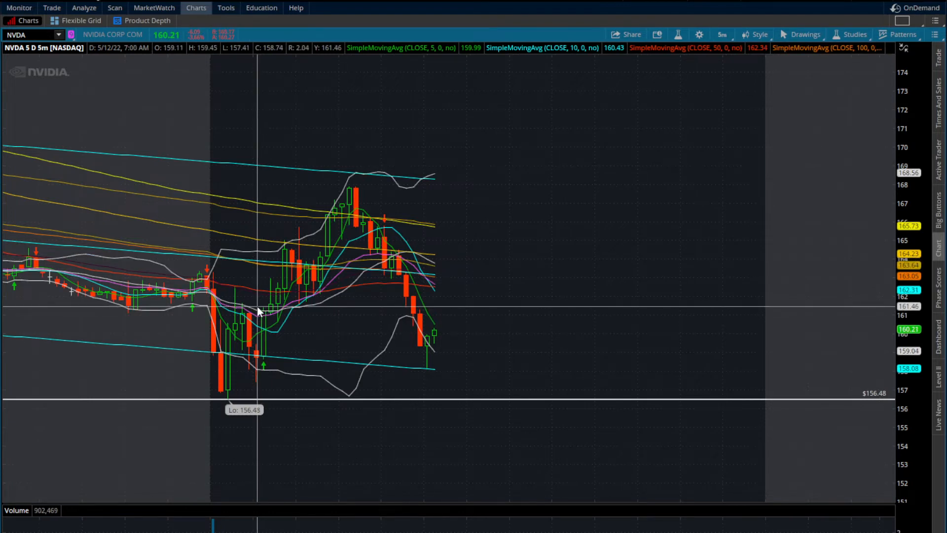
mouse_move(345, 191)
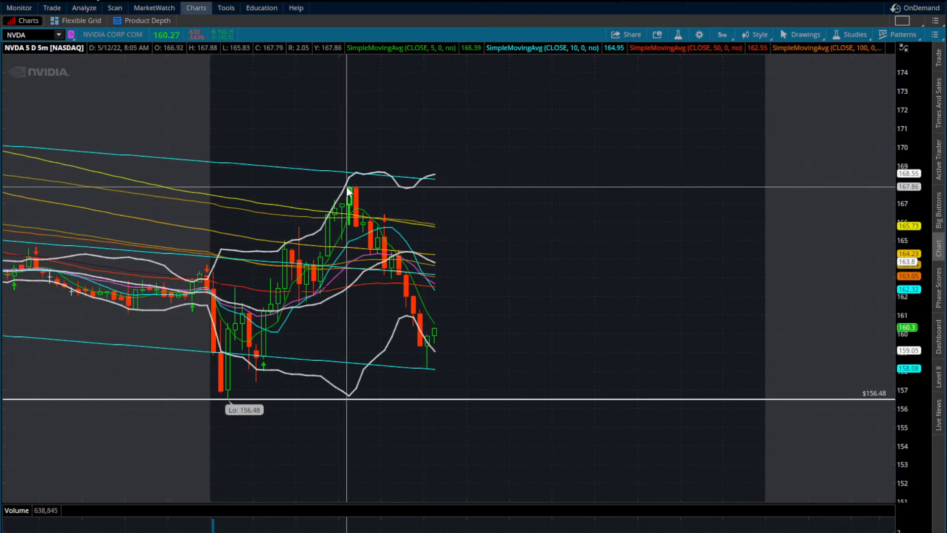
mouse_move(255, 341)
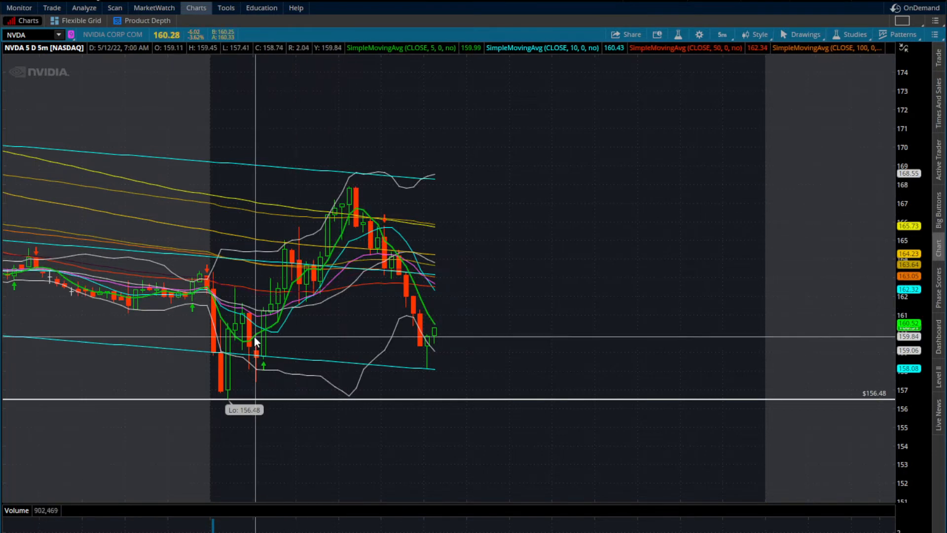
mouse_move(466, 194)
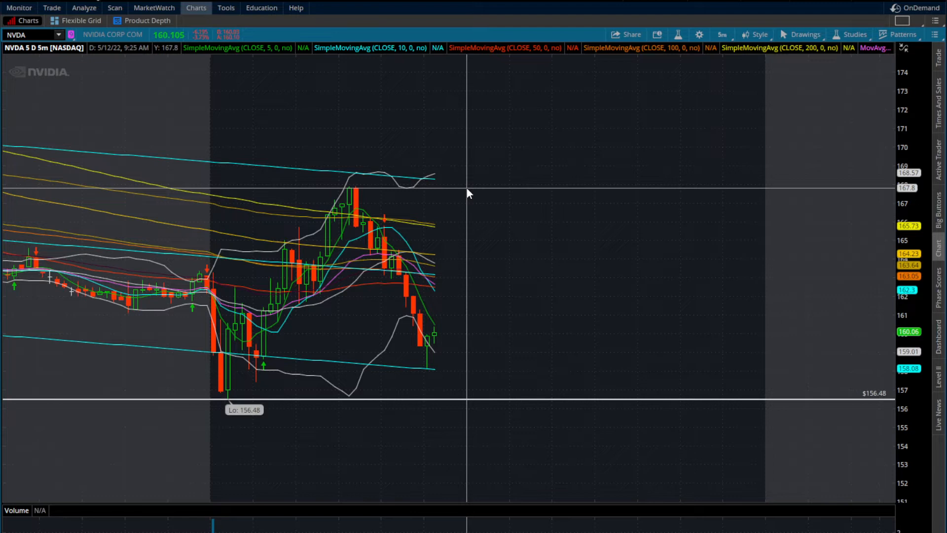
mouse_move(272, 331)
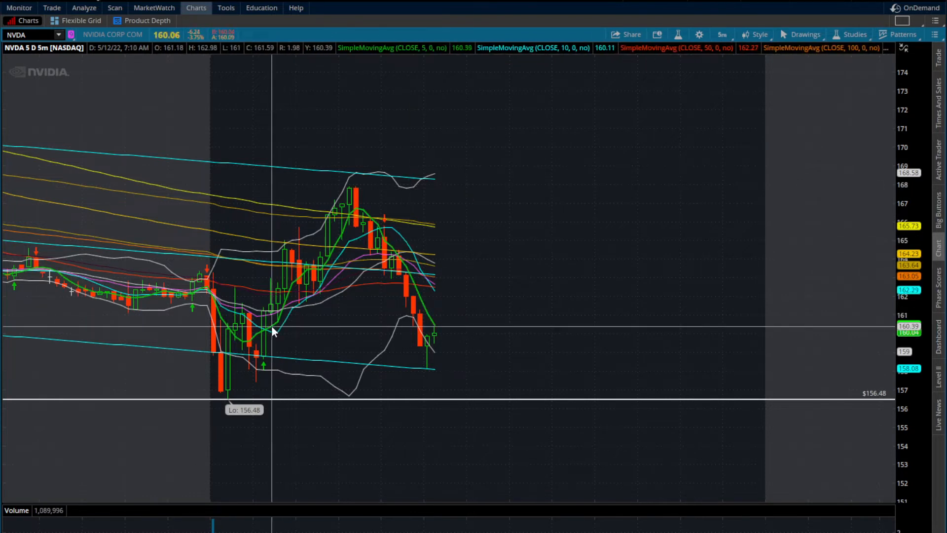
mouse_move(360, 169)
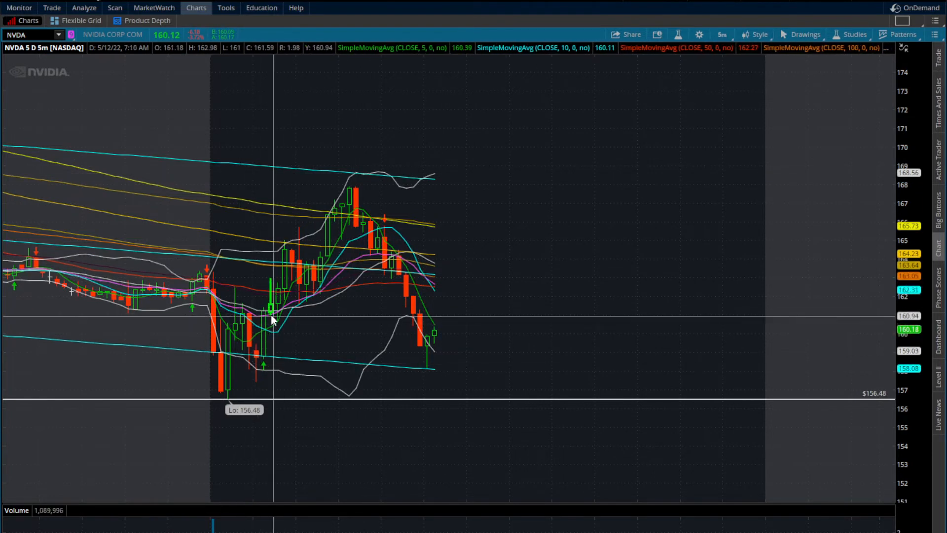
mouse_move(277, 293)
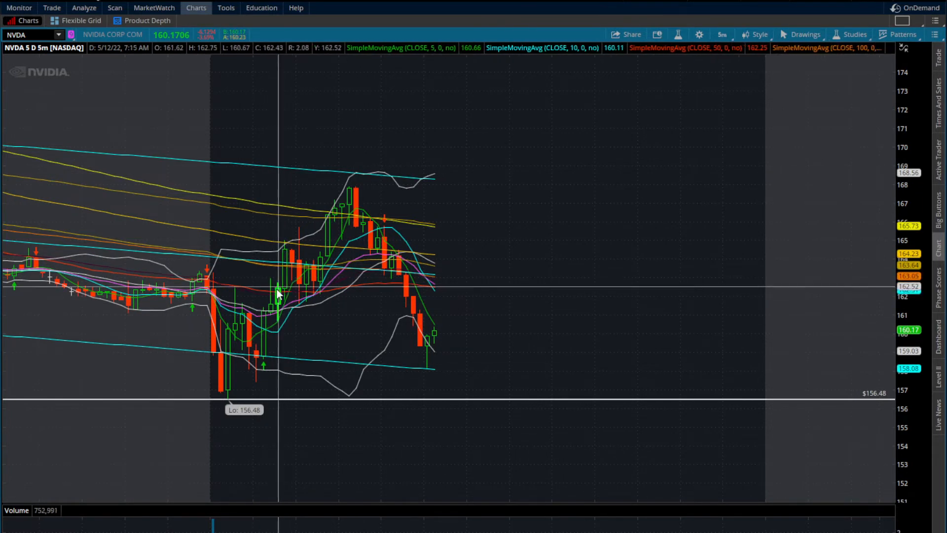
mouse_move(276, 281)
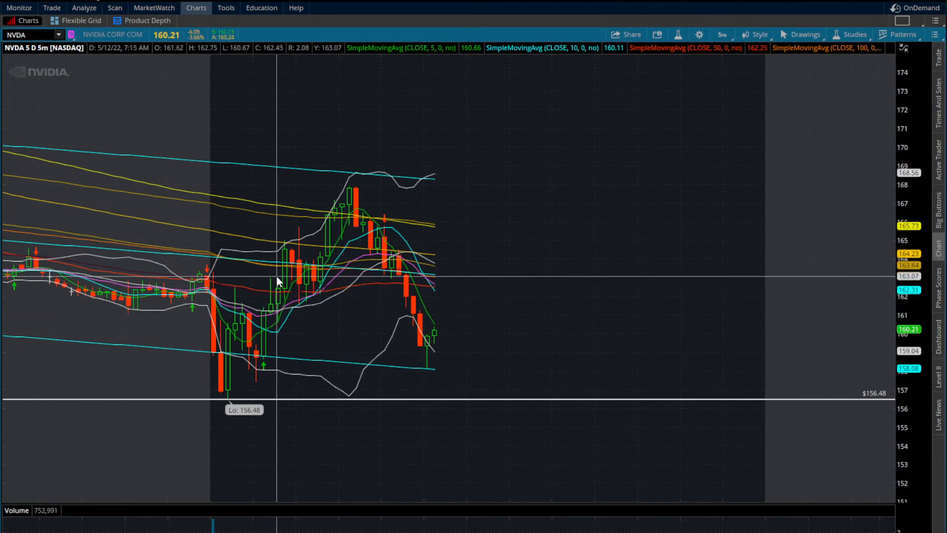
mouse_move(378, 238)
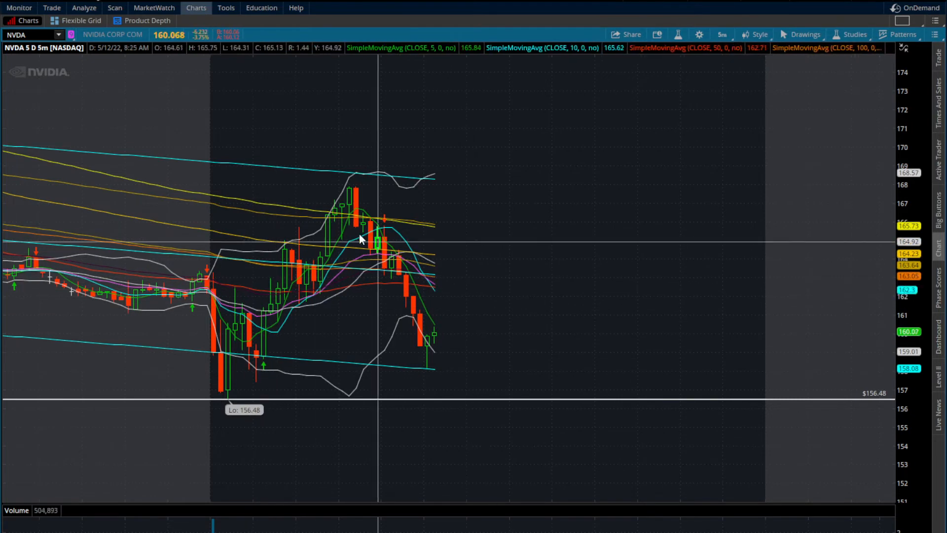
mouse_move(330, 218)
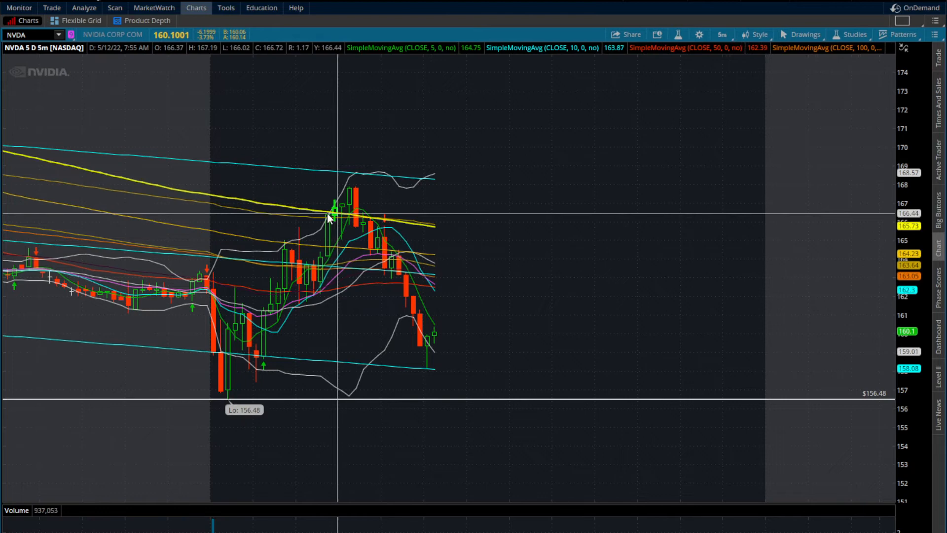
mouse_move(315, 213)
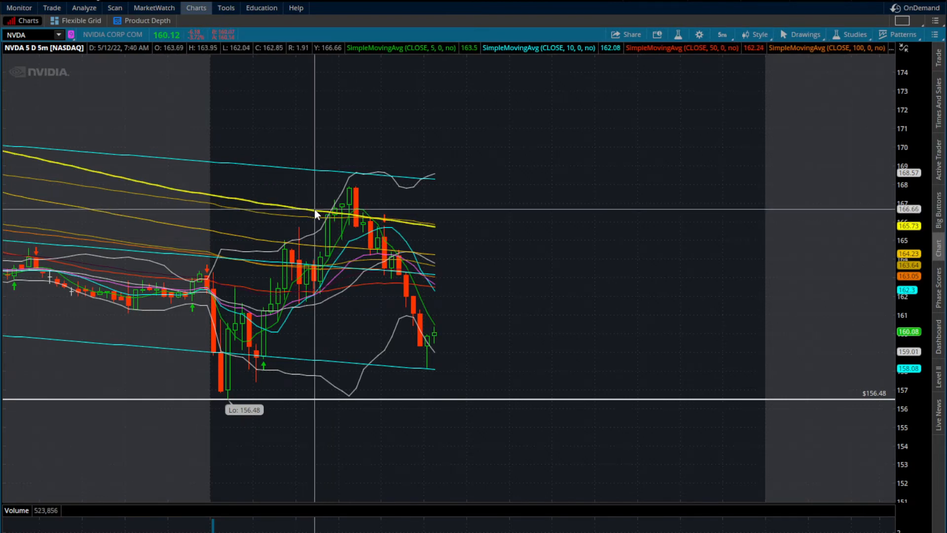
mouse_move(385, 225)
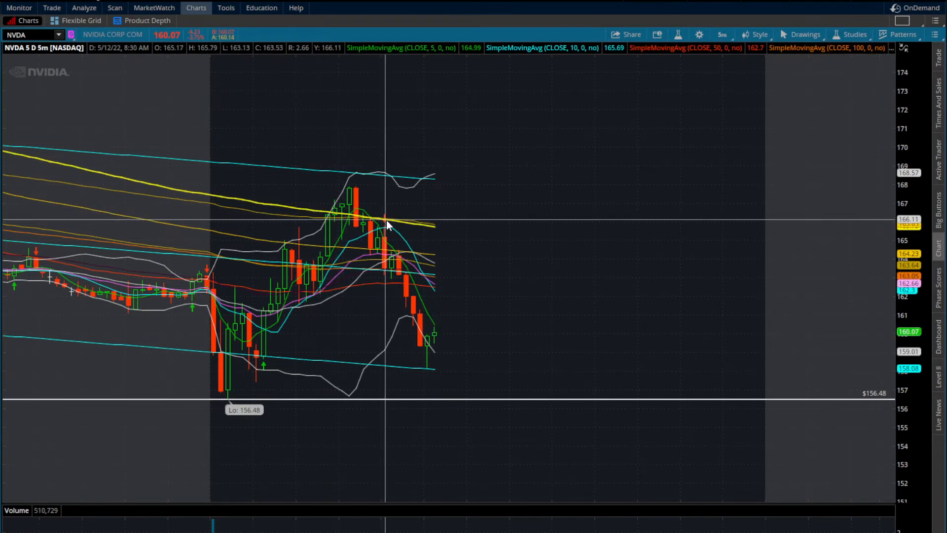
mouse_move(428, 364)
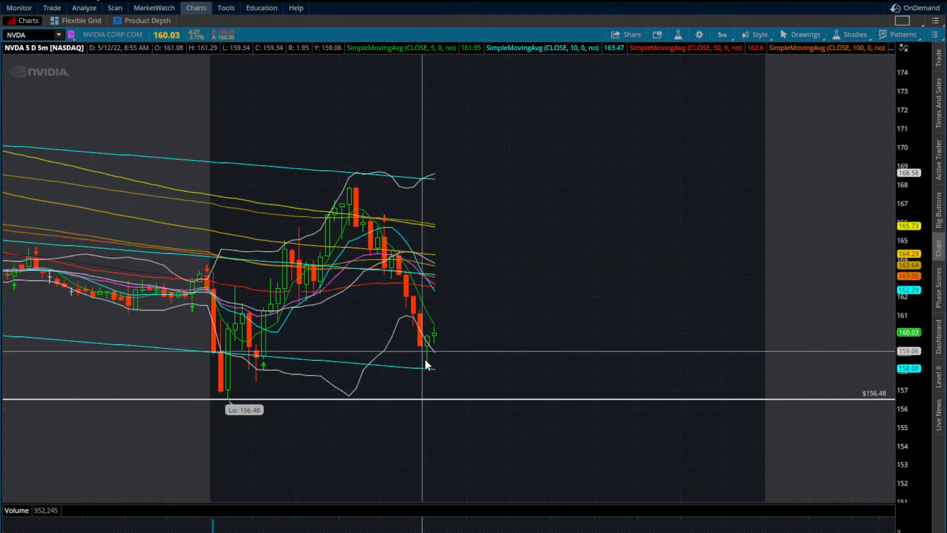
mouse_move(435, 374)
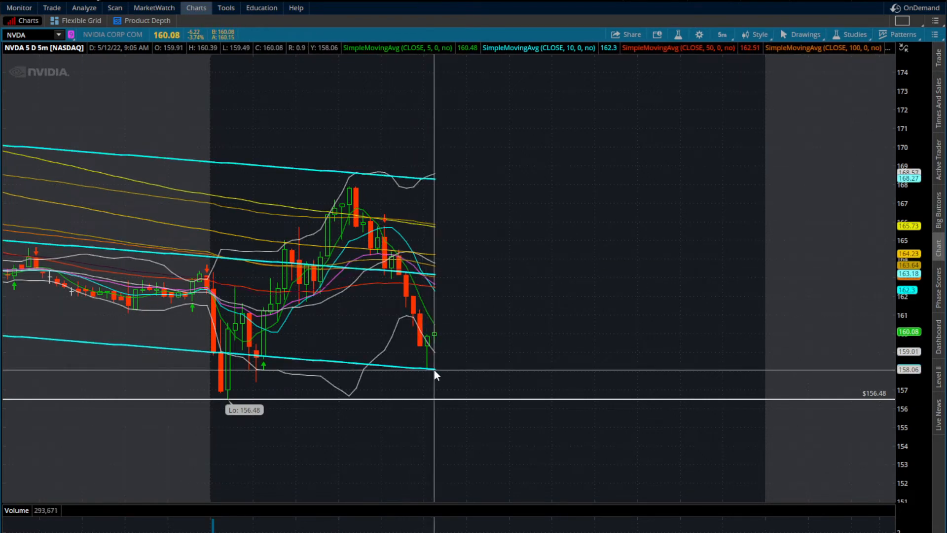
mouse_move(251, 362)
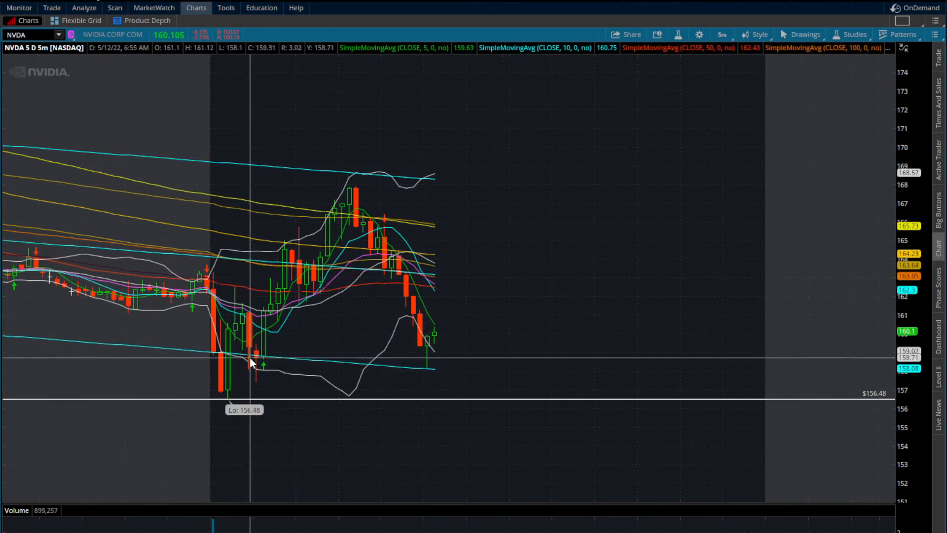
mouse_move(224, 396)
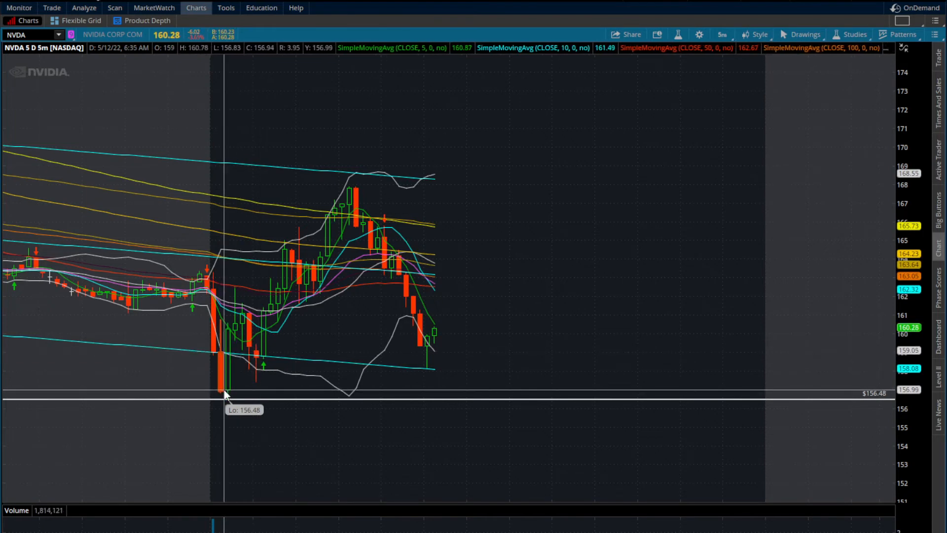
Open the Favorites timeframe dropdown from the 5m button on NVDA's chart.
left_click(720, 34)
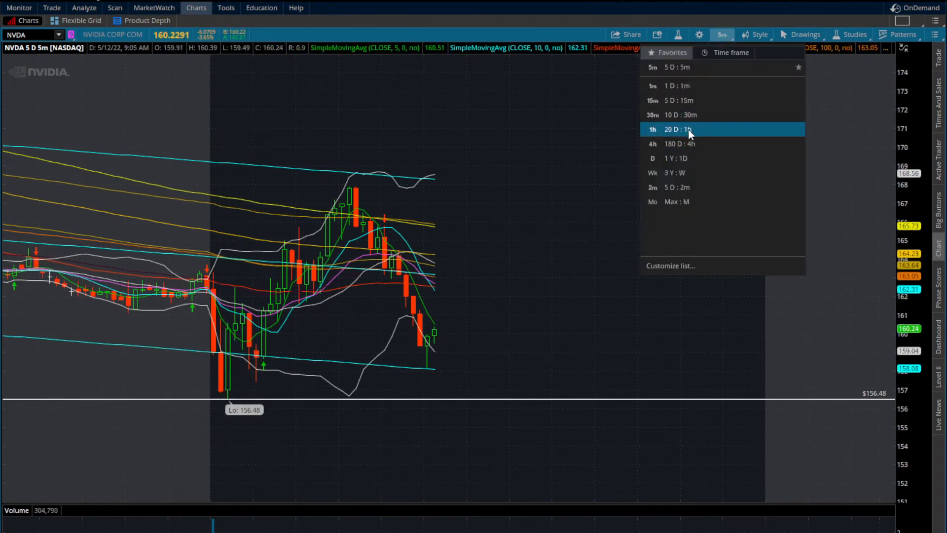
Pick '20 D : 1h' to show NVDA's hourly candles.
left_click(677, 129)
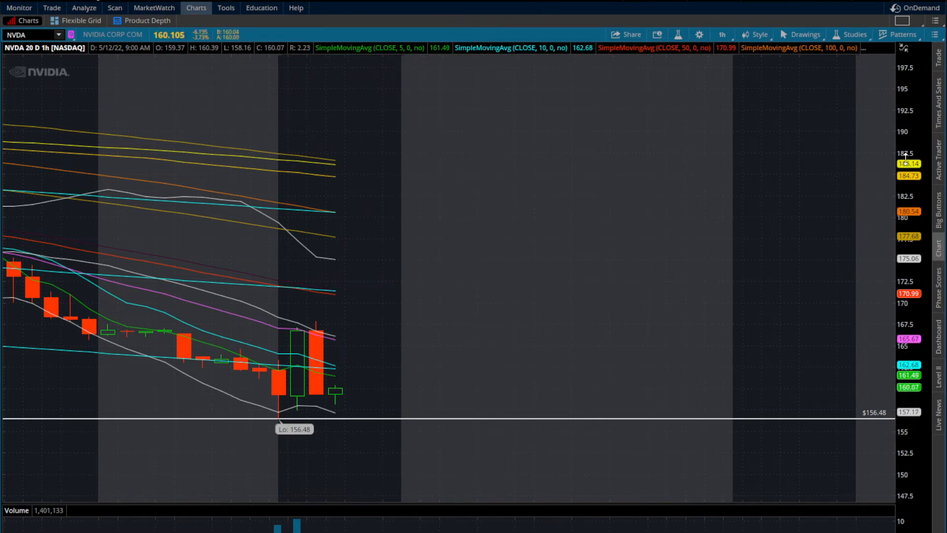
mouse_move(442, 380)
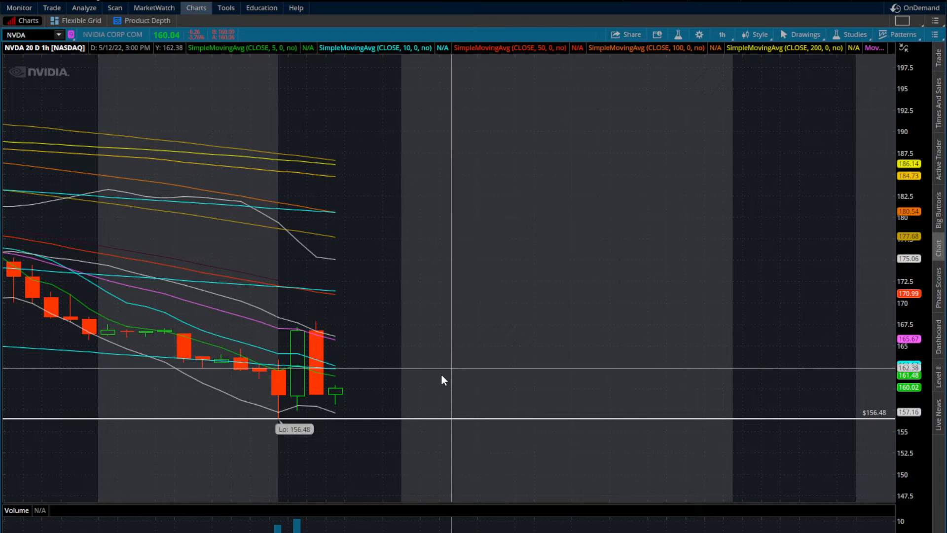
mouse_move(304, 403)
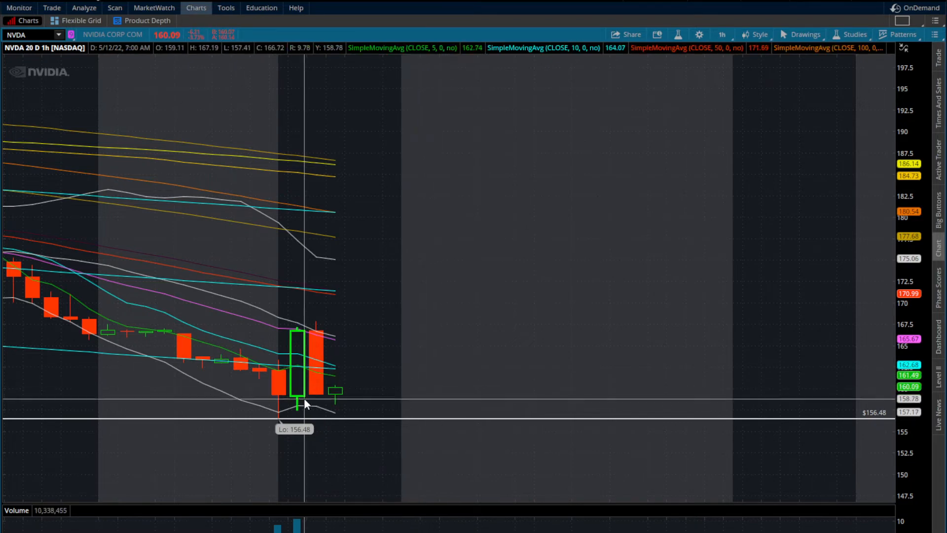
mouse_move(301, 331)
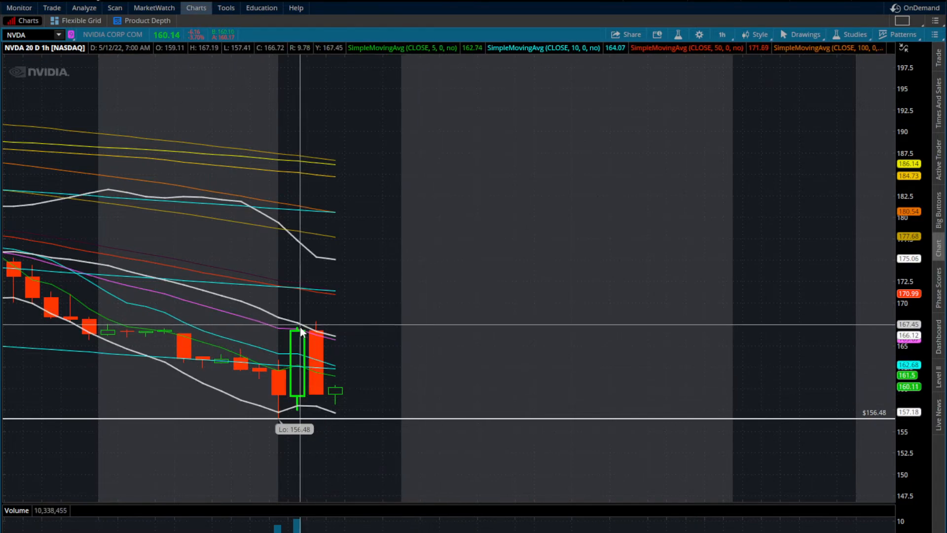
mouse_move(295, 355)
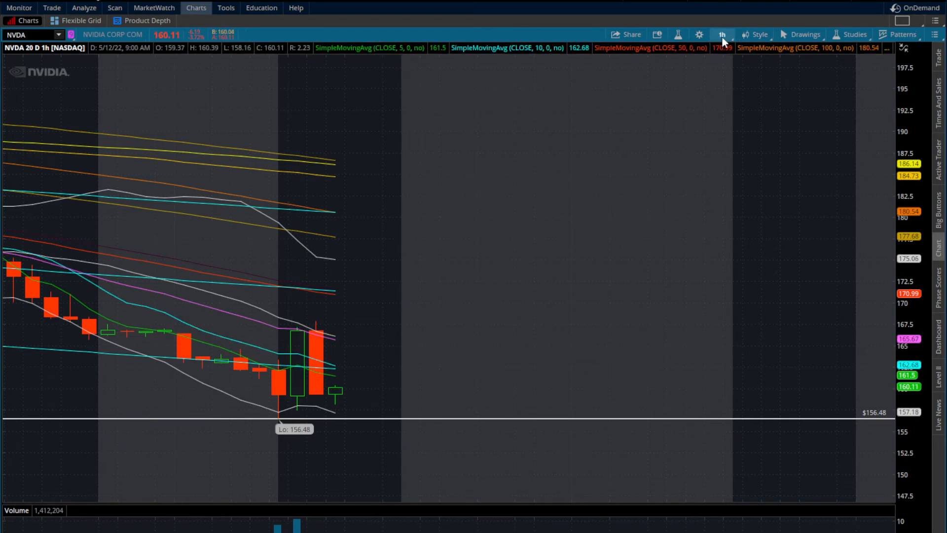
mouse_move(321, 341)
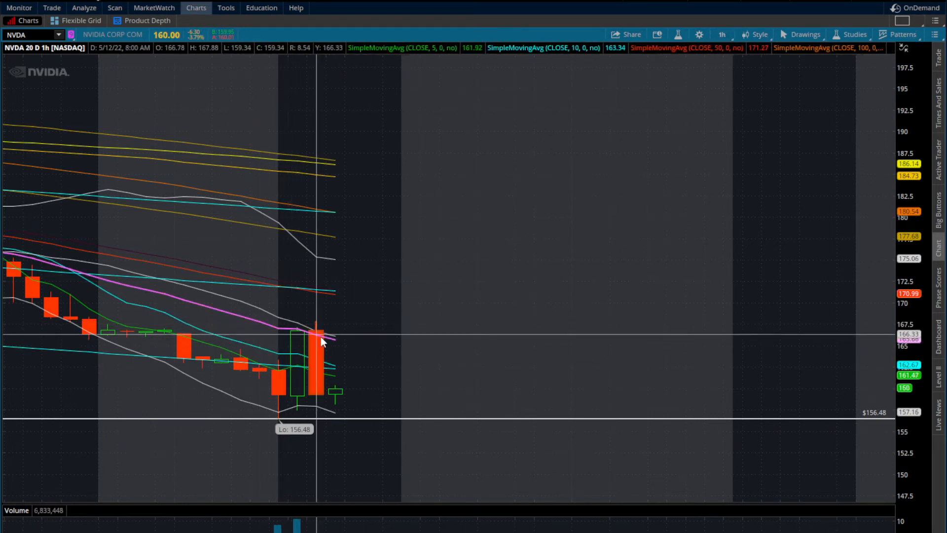
mouse_move(296, 336)
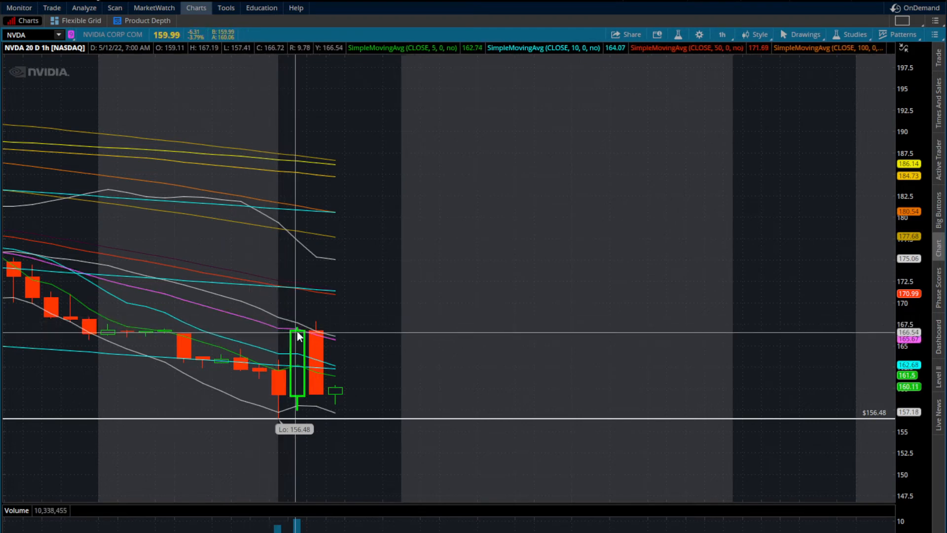
mouse_move(271, 325)
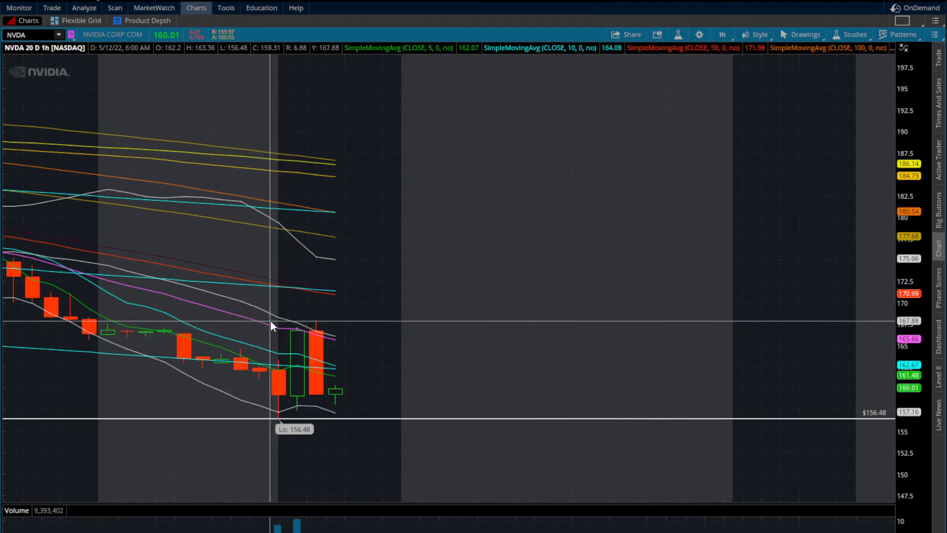
mouse_move(307, 331)
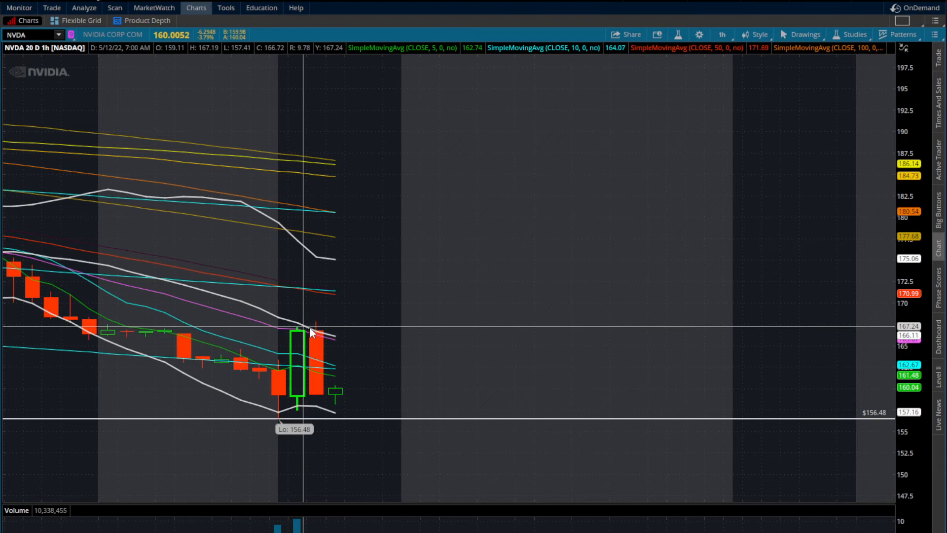
mouse_move(320, 325)
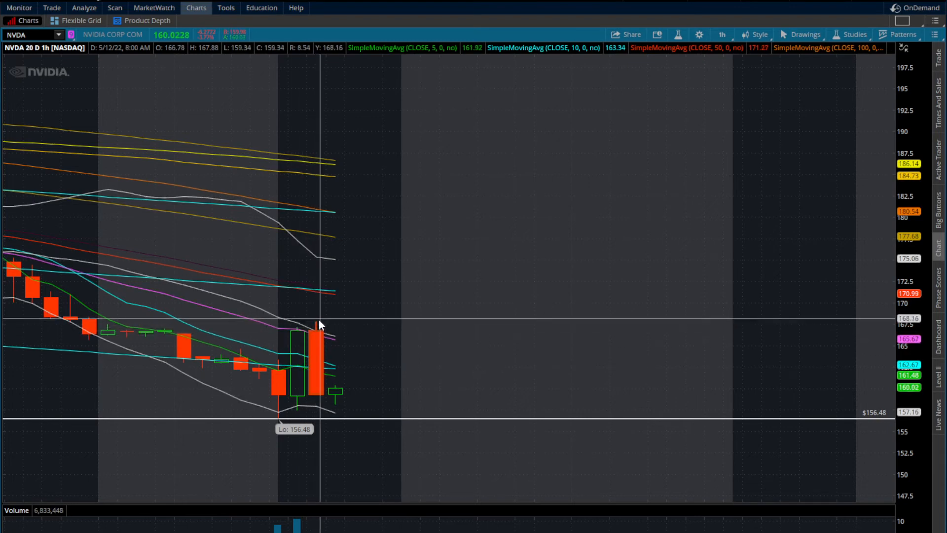
mouse_move(320, 330)
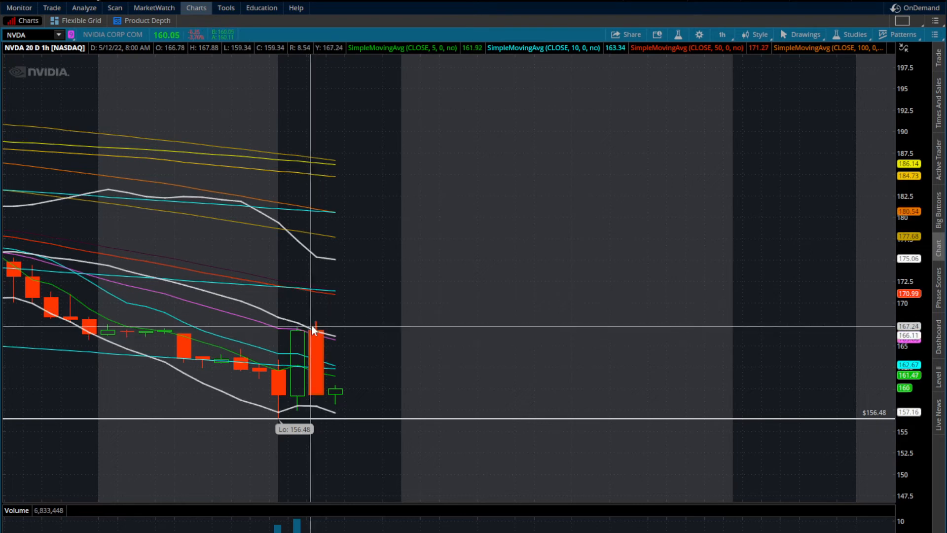
mouse_move(321, 402)
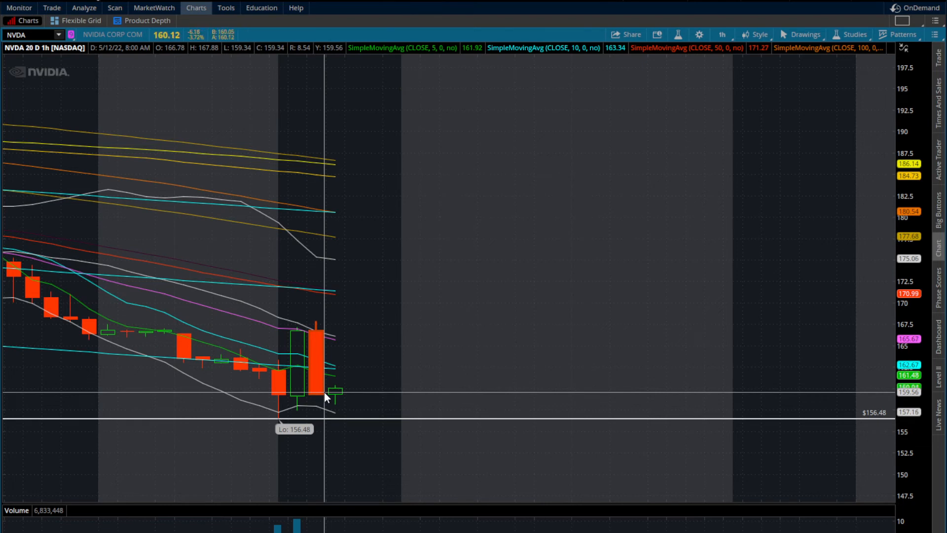
mouse_move(342, 439)
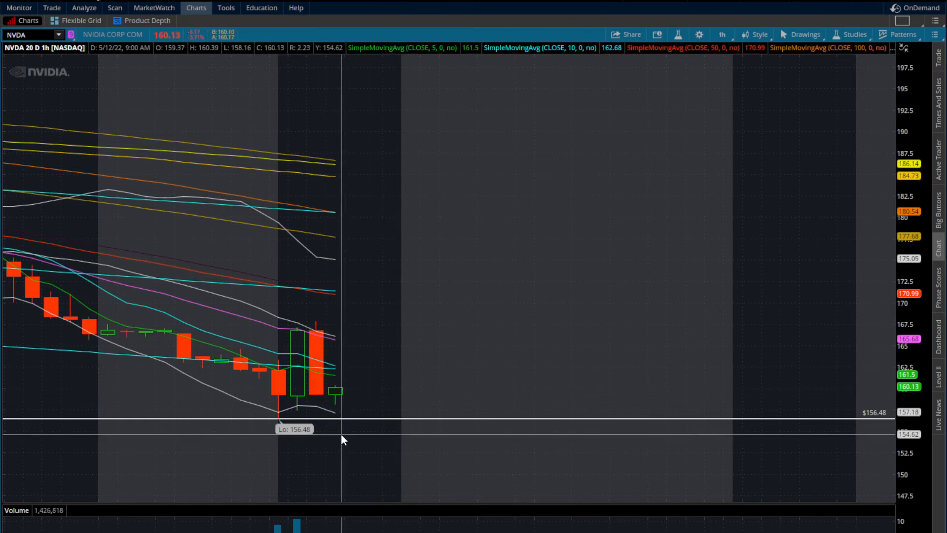
mouse_move(314, 397)
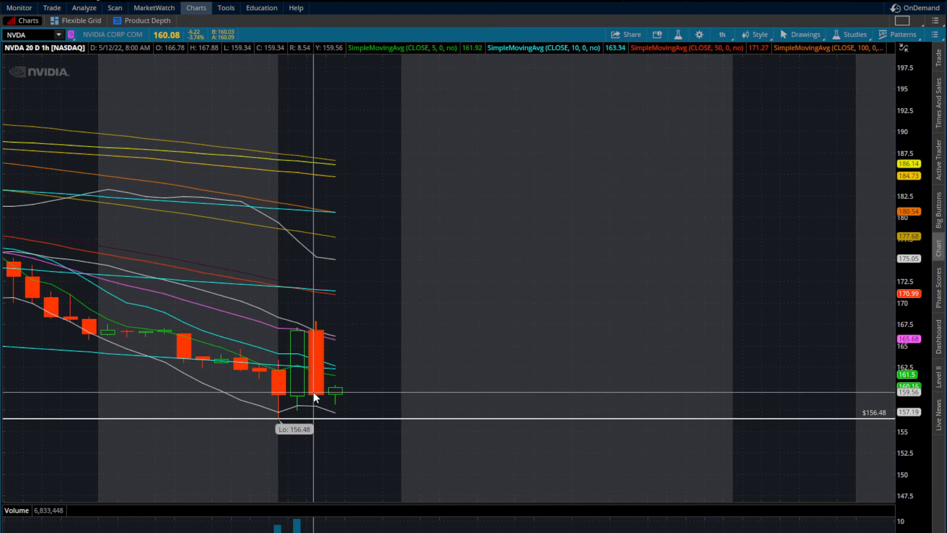
mouse_move(307, 357)
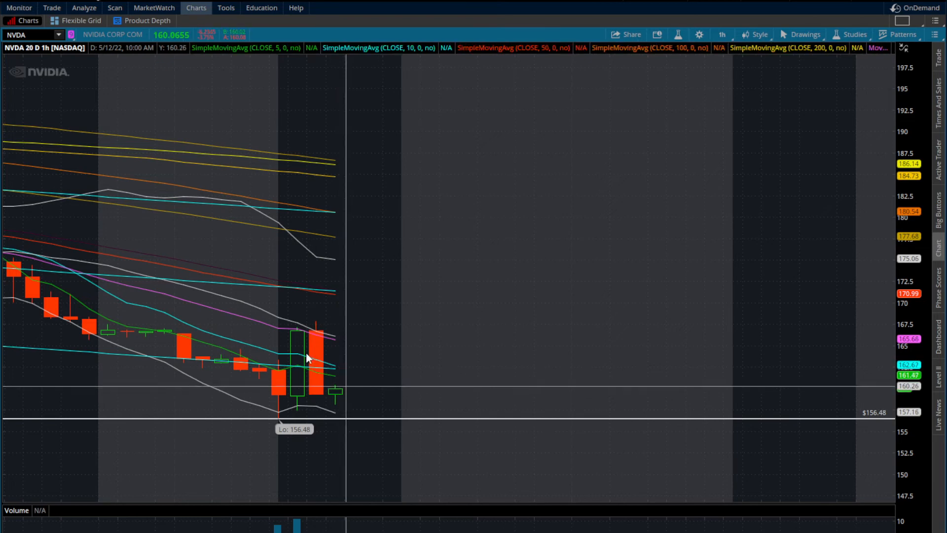
mouse_move(345, 326)
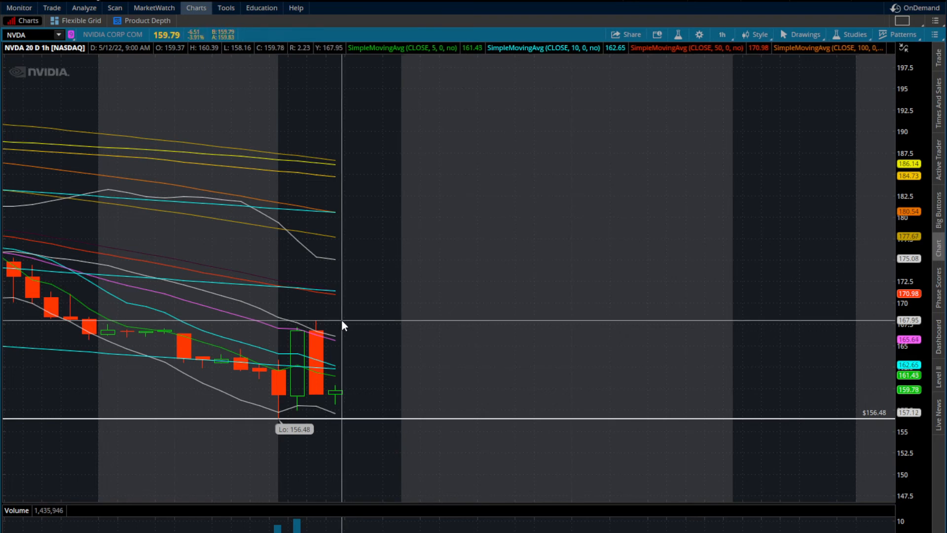
mouse_move(331, 295)
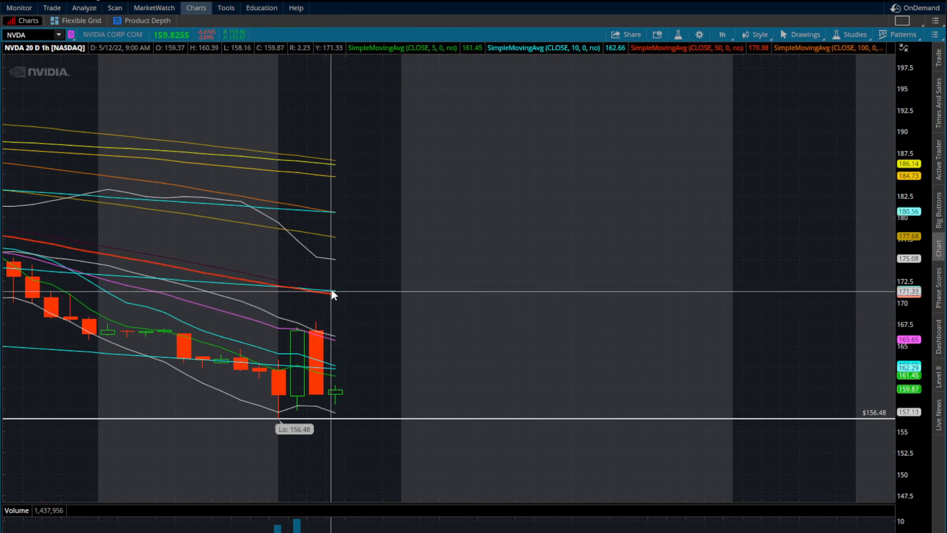
mouse_move(353, 319)
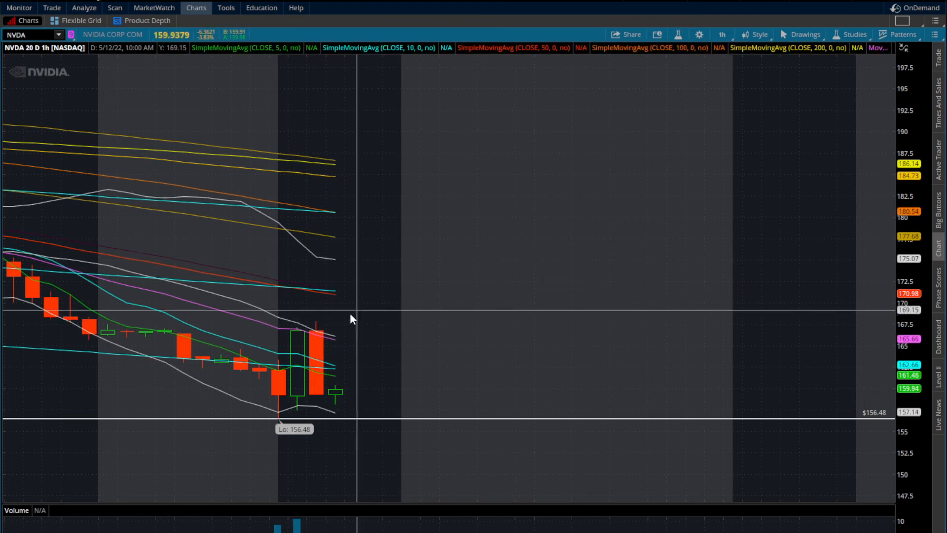
mouse_move(347, 400)
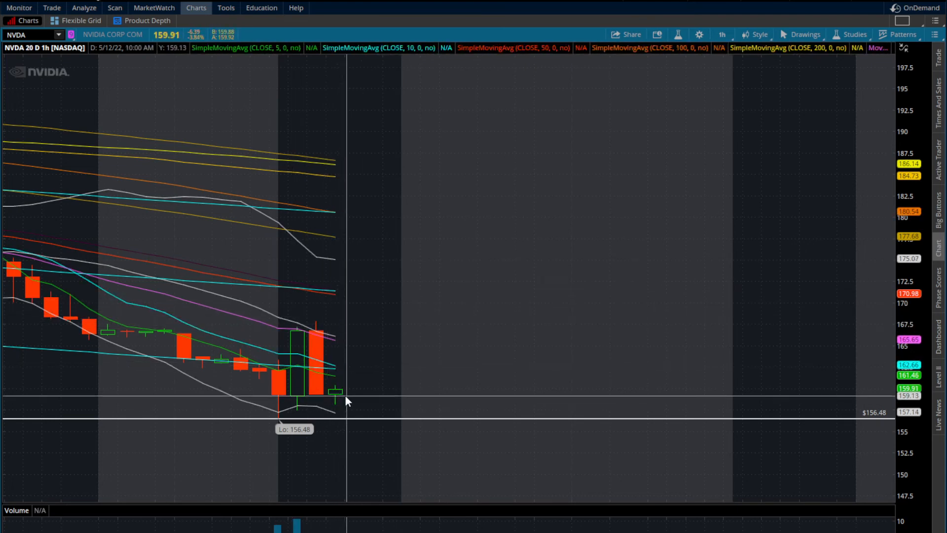
mouse_move(332, 393)
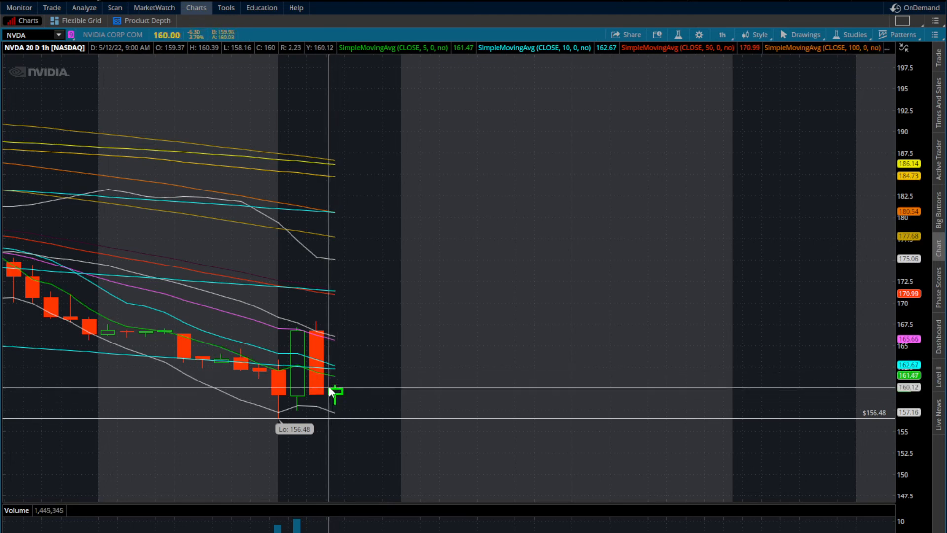
mouse_move(335, 401)
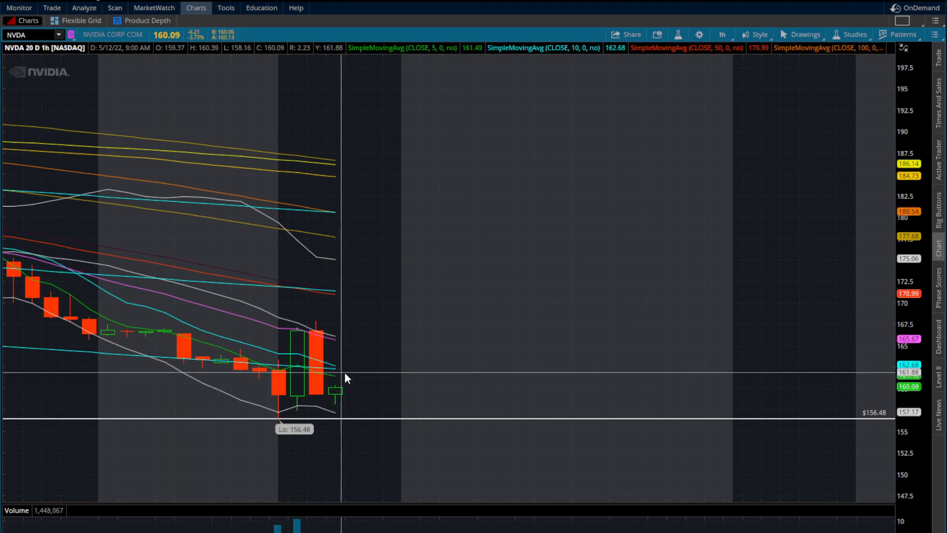
mouse_move(304, 441)
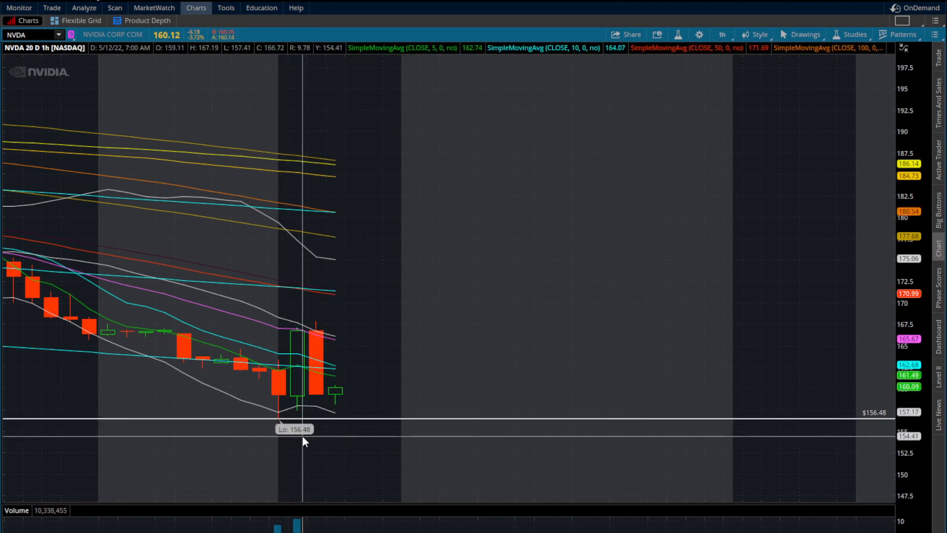
mouse_move(341, 442)
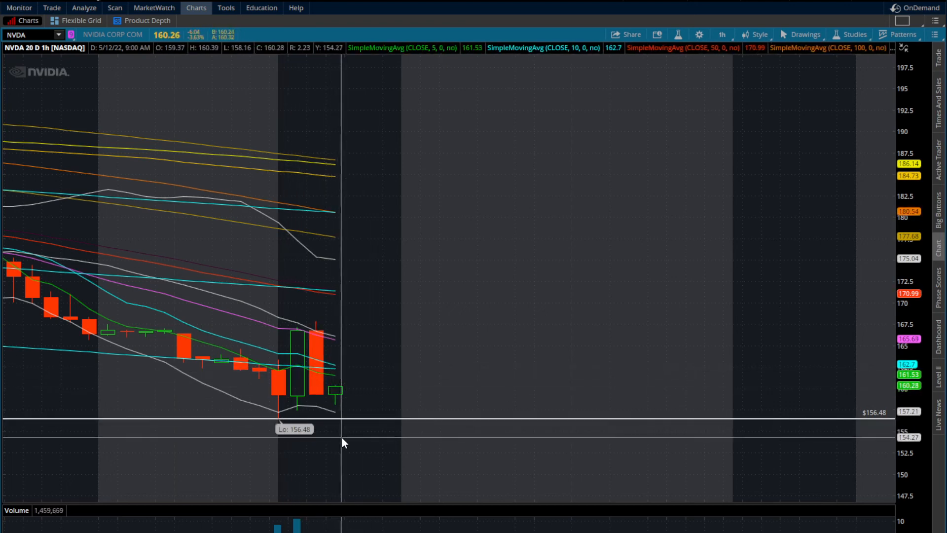
mouse_move(346, 446)
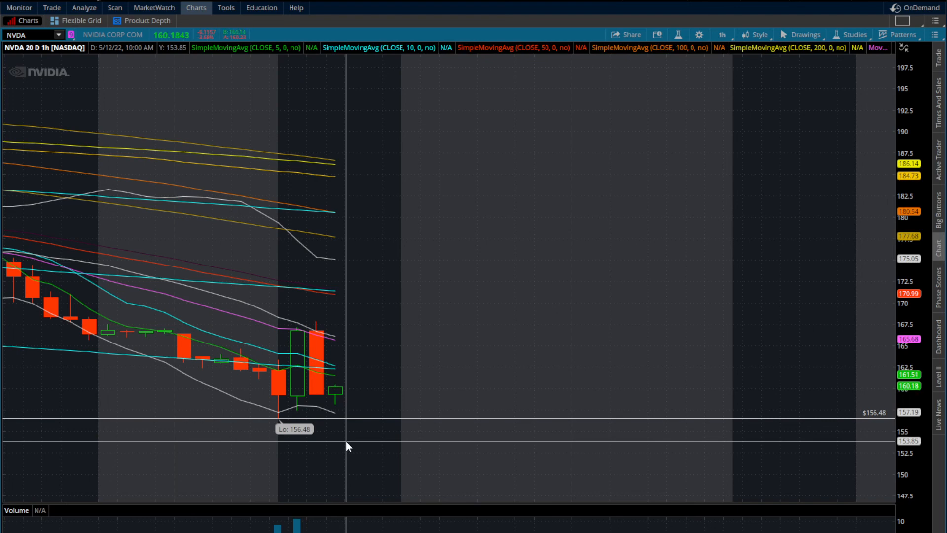
mouse_move(322, 425)
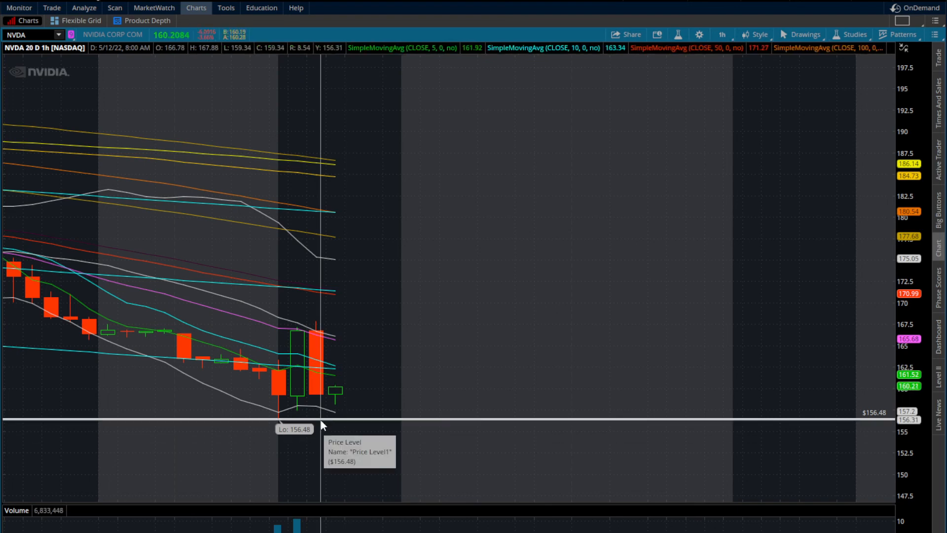
mouse_move(368, 442)
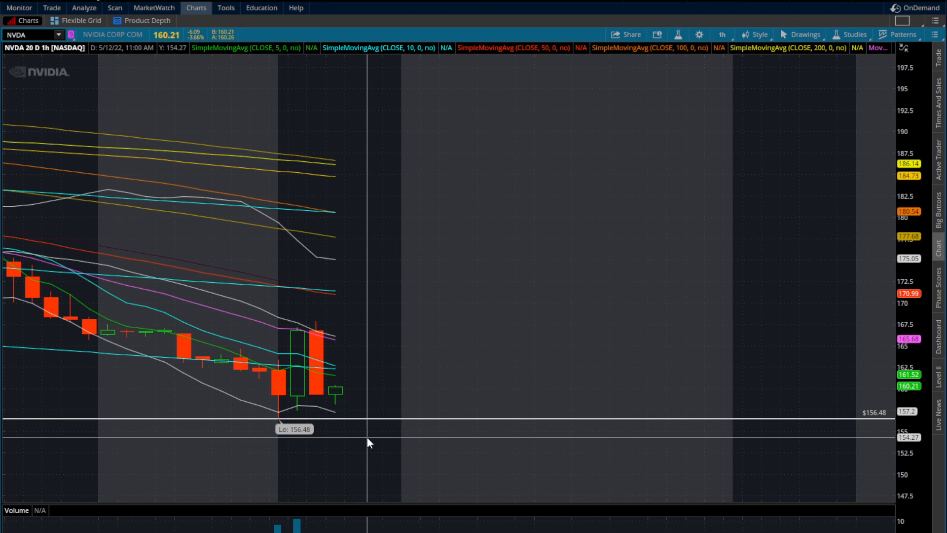